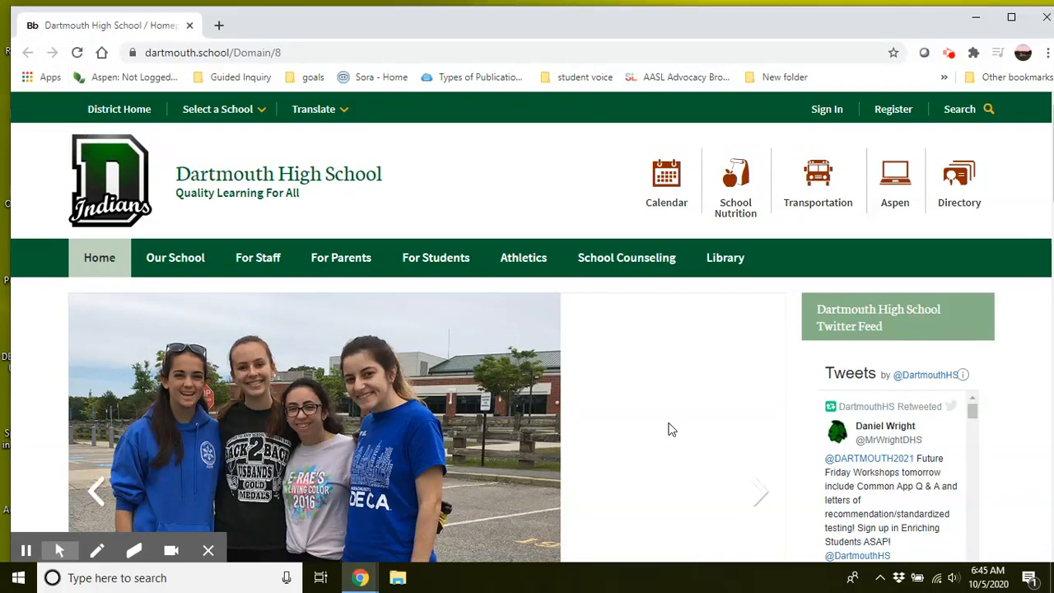
mouse_move(717, 390)
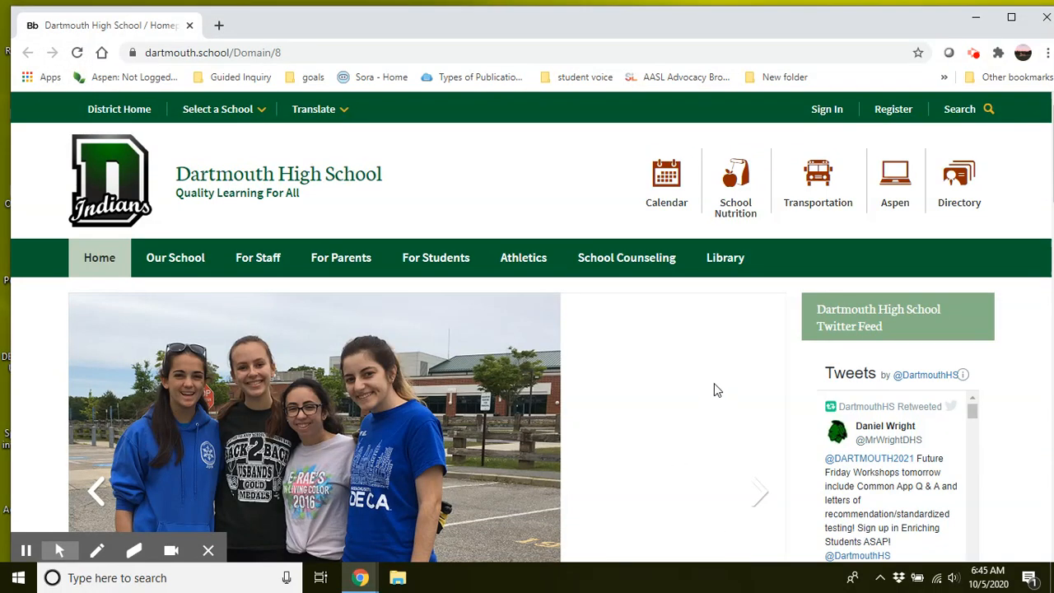
mouse_move(723, 349)
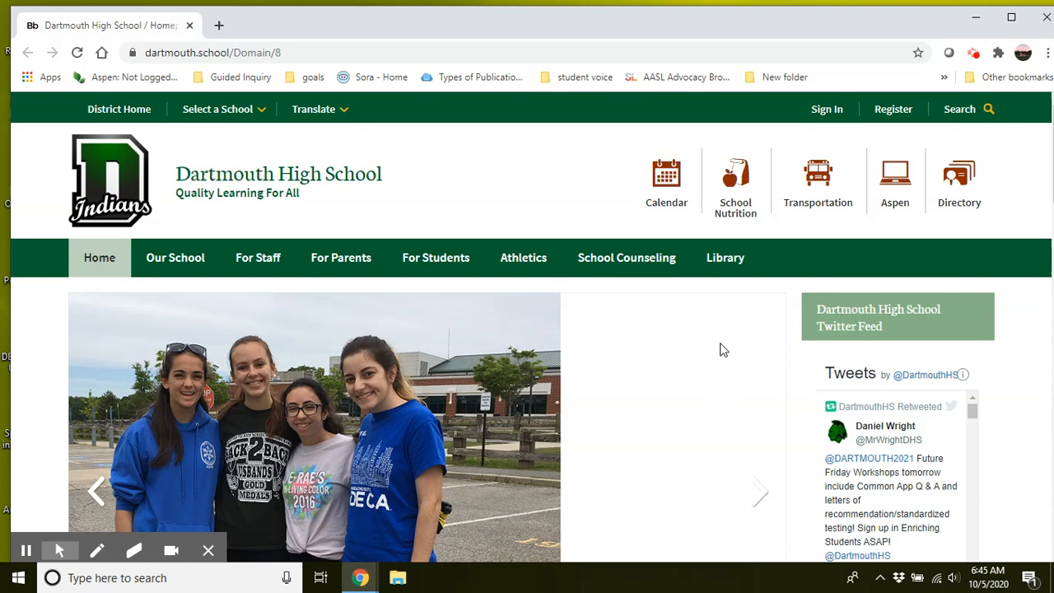
mouse_move(685, 326)
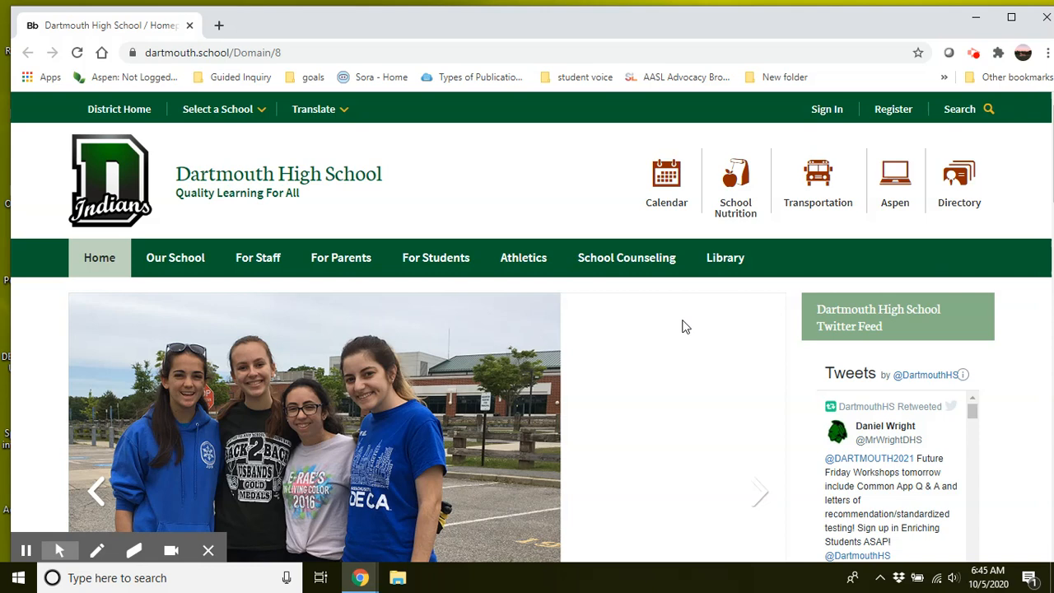
mouse_move(599, 299)
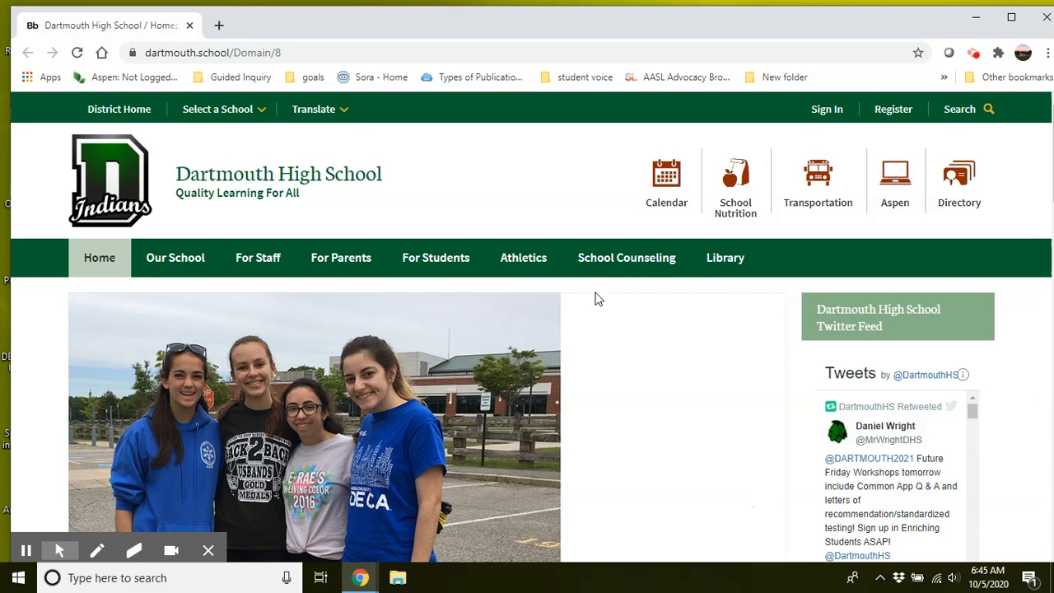
mouse_move(599, 297)
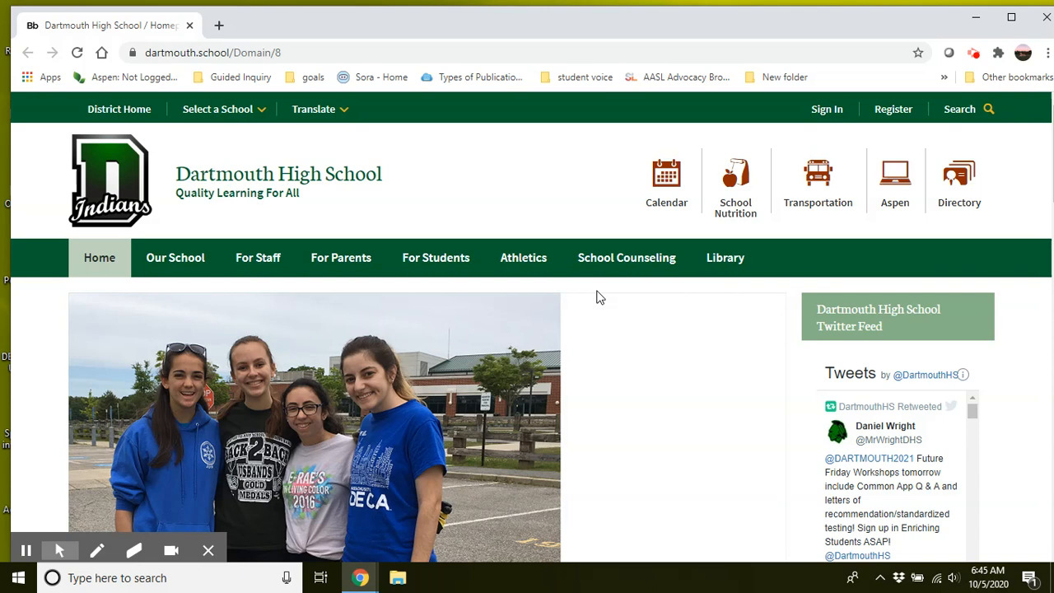
Go to the Dartmouth High School homepage from the district schools list.
click(724, 257)
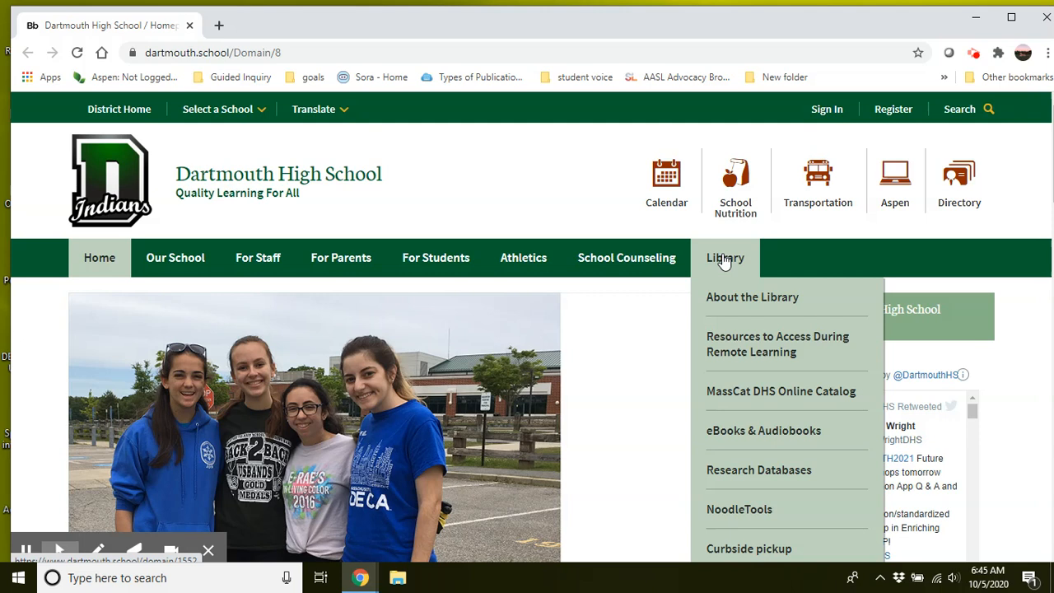
mouse_move(727, 262)
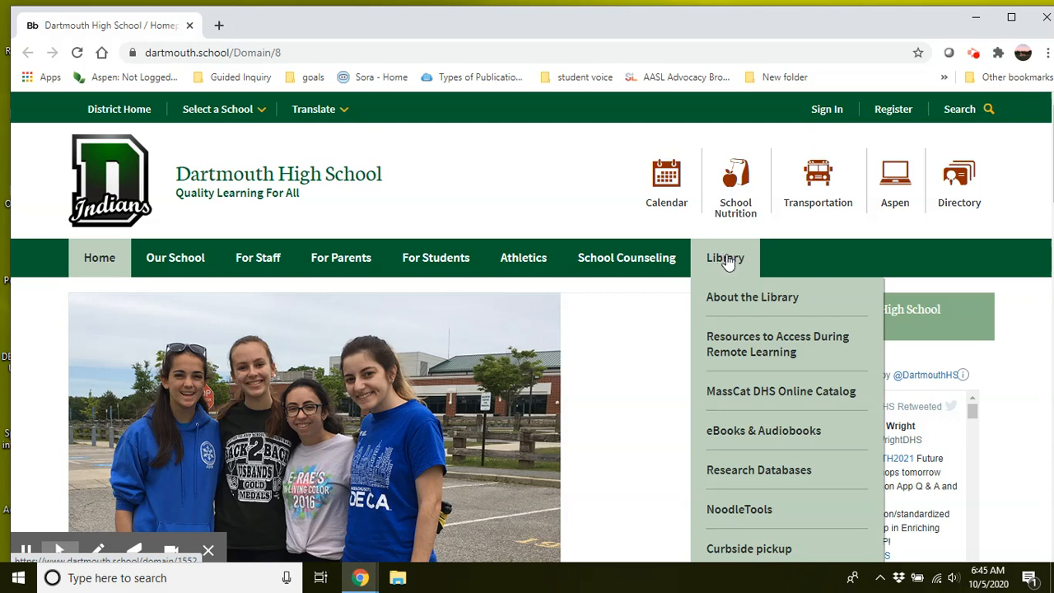
mouse_move(466, 208)
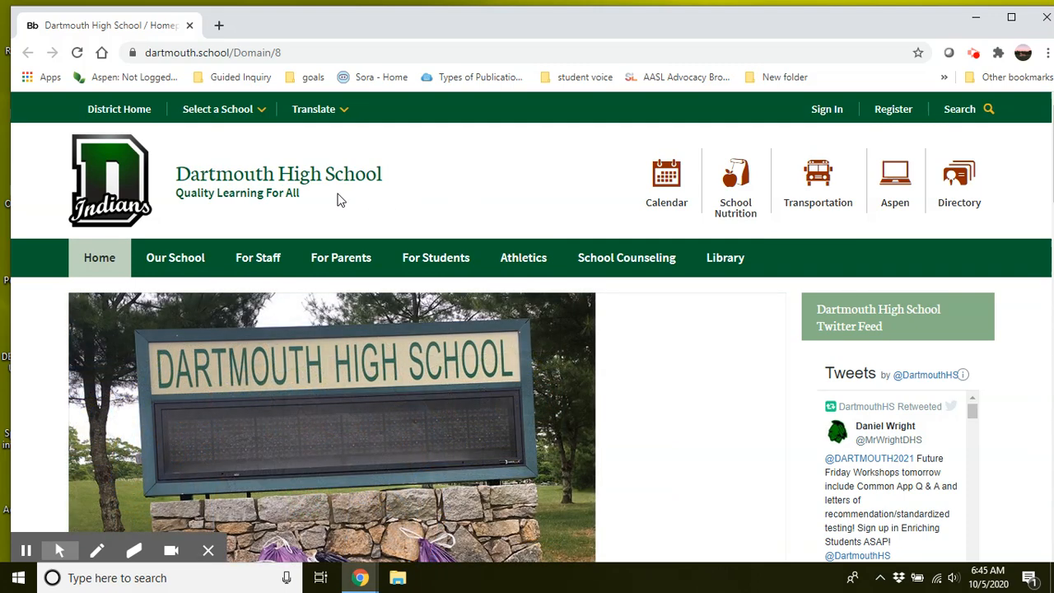
click(217, 108)
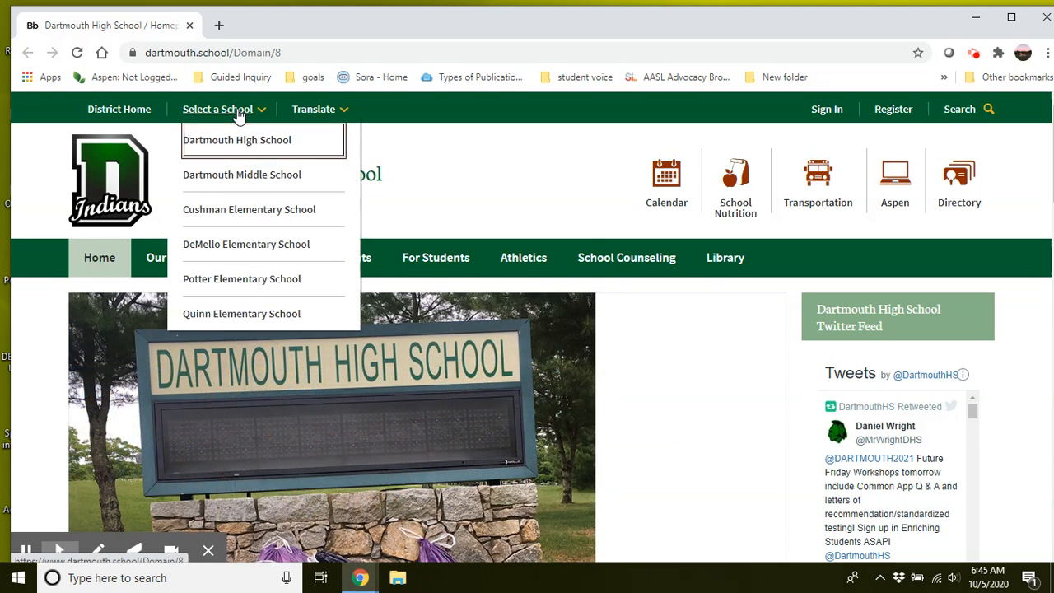
mouse_move(237, 140)
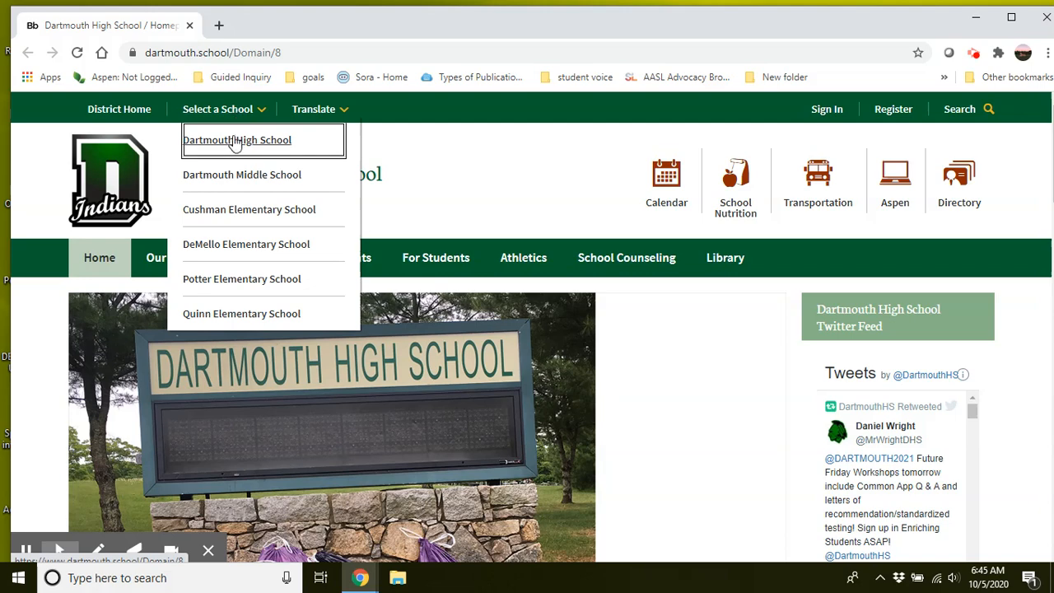
click(237, 139)
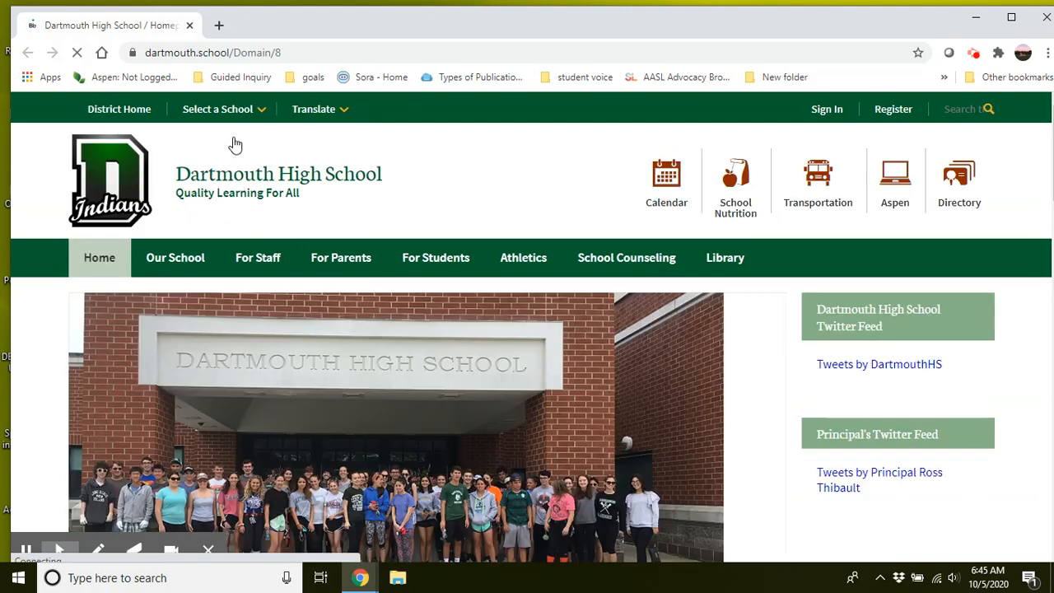
Open the library's Research Databases page and highlight the Facts On File username and password.
click(725, 257)
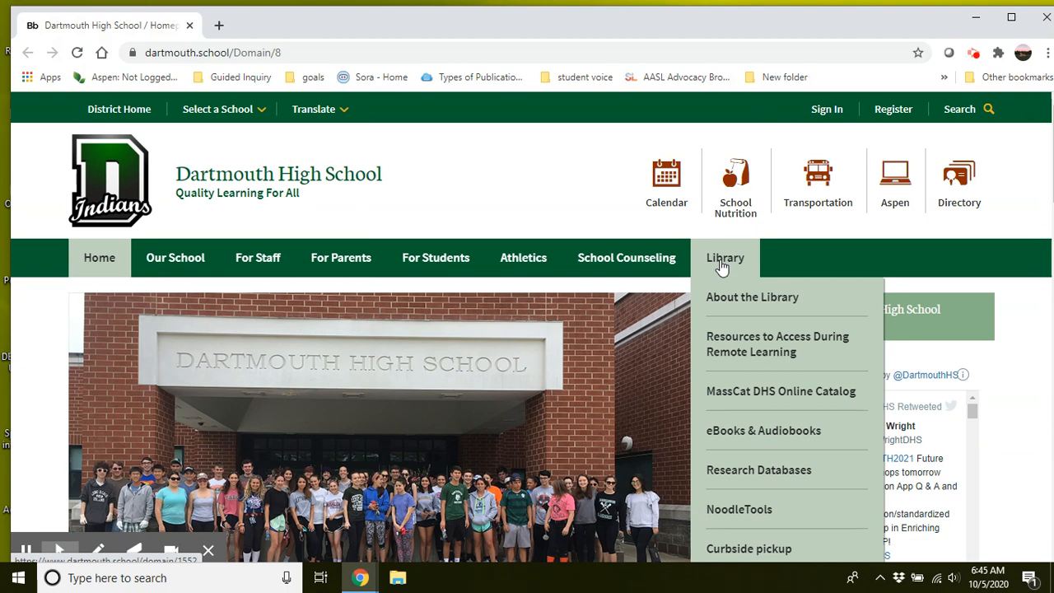
mouse_move(749, 435)
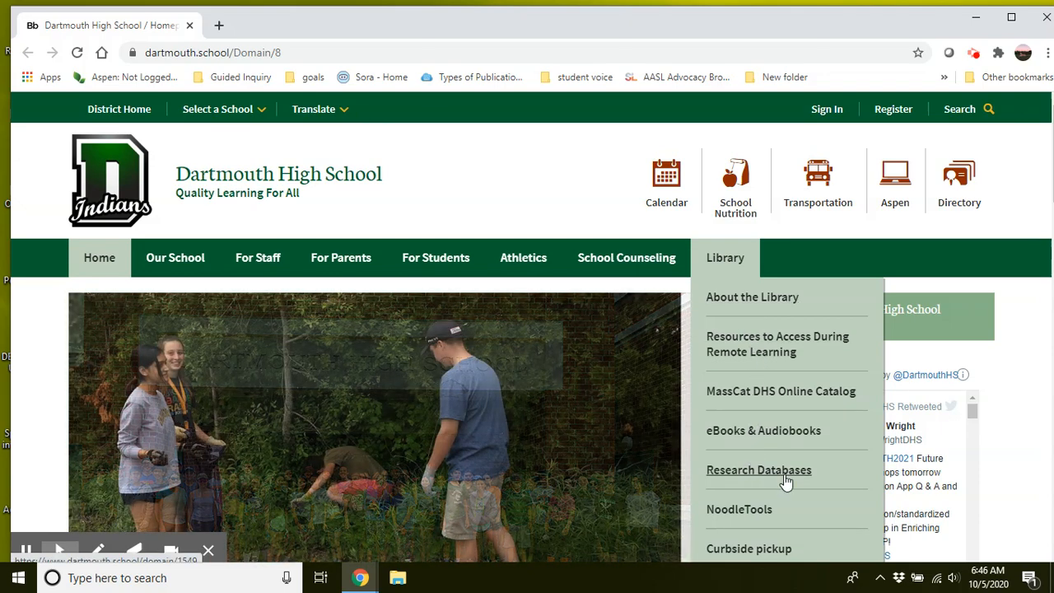
click(759, 470)
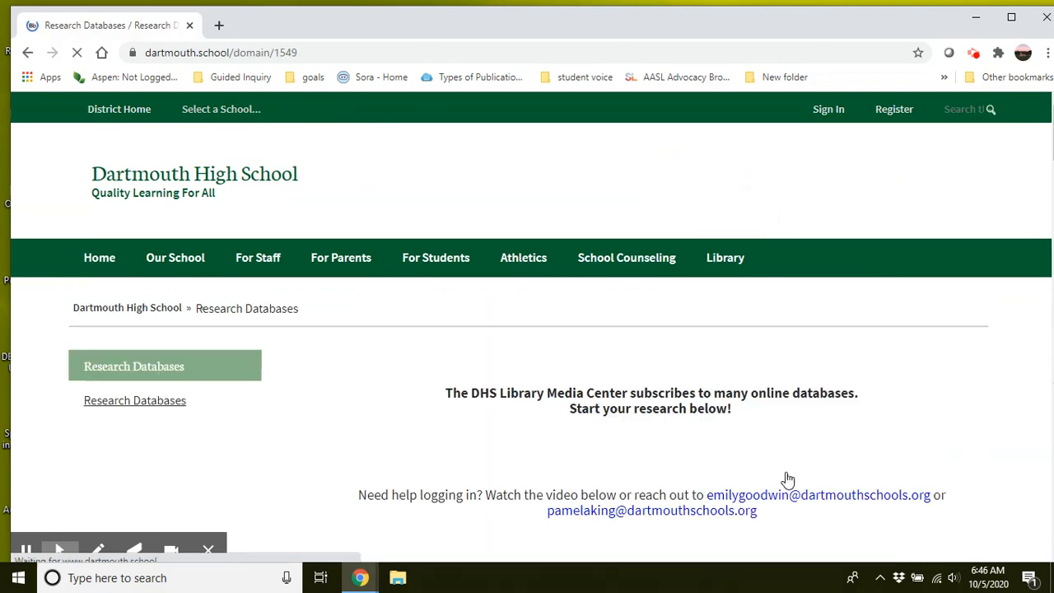
scroll(down, 3)
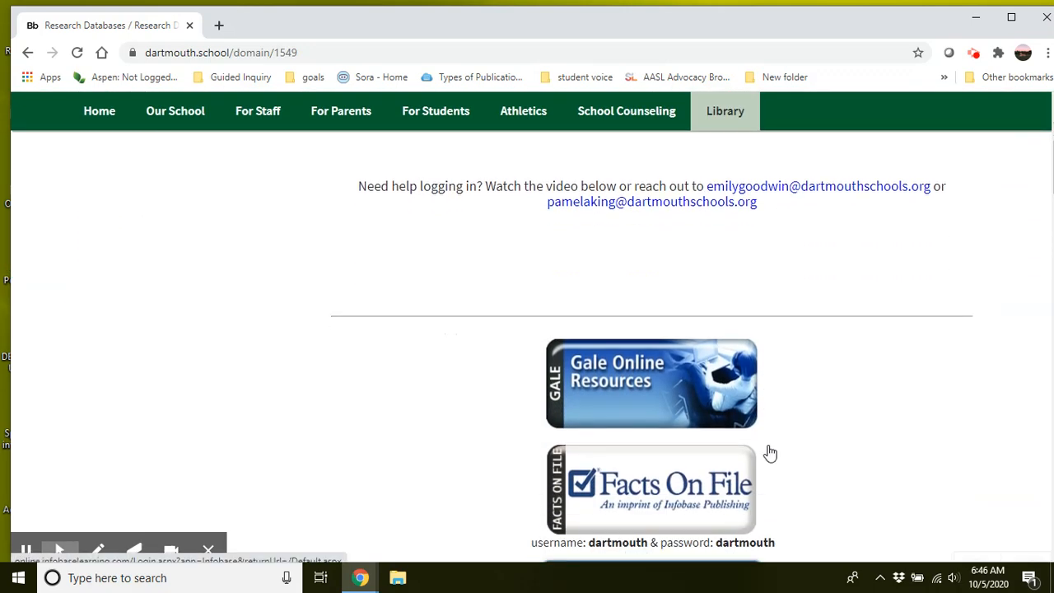
mouse_move(964, 347)
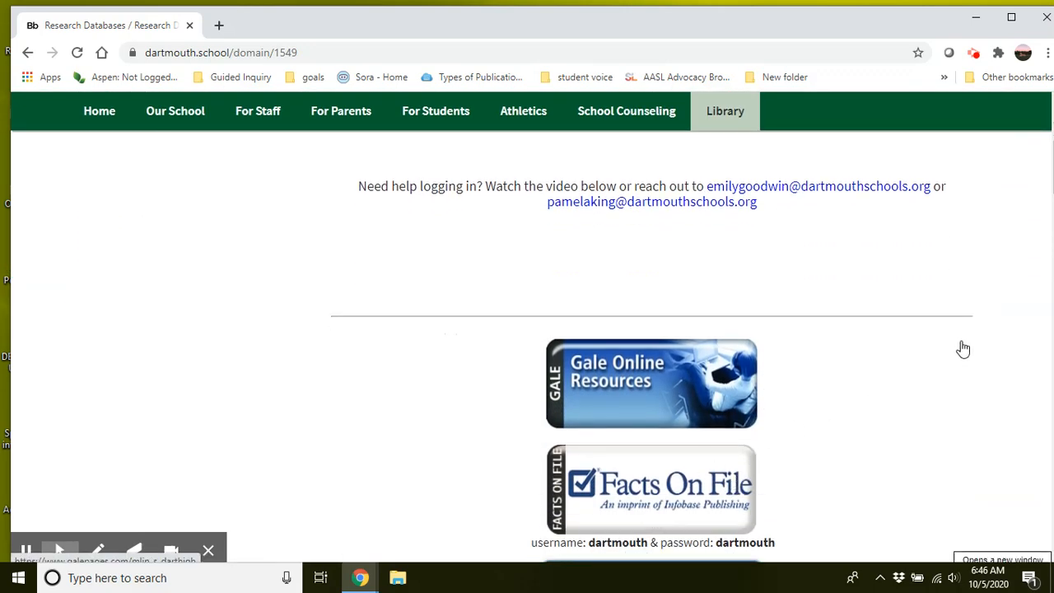
scroll(down, 3)
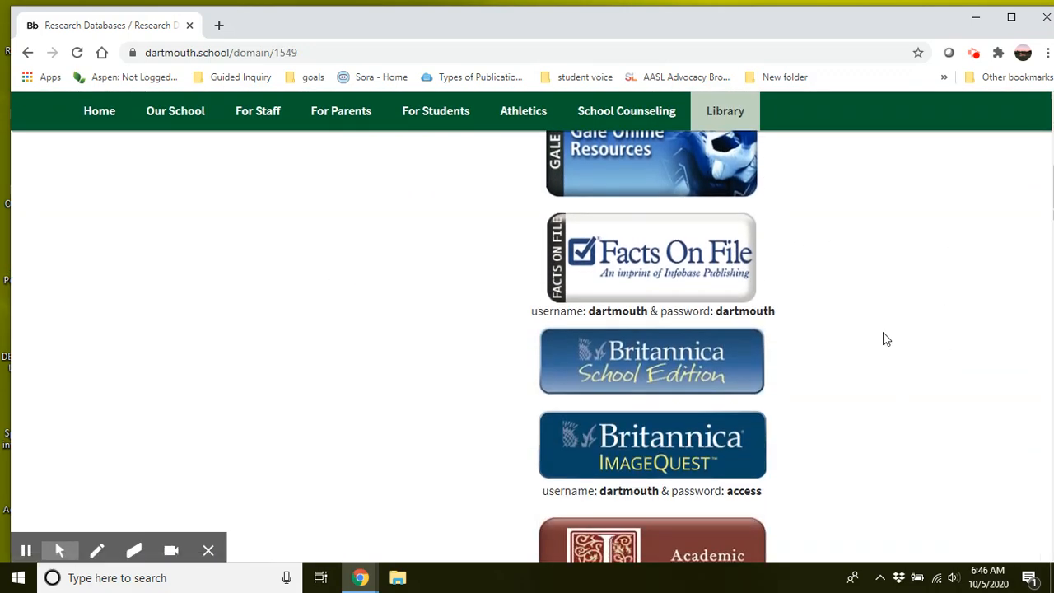
mouse_move(742, 214)
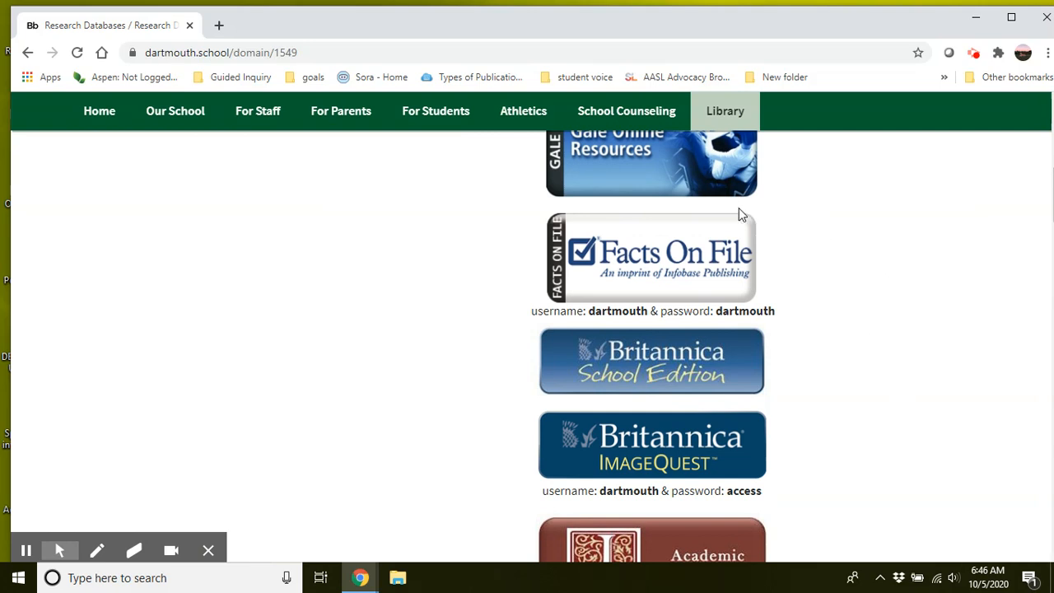
mouse_move(630, 264)
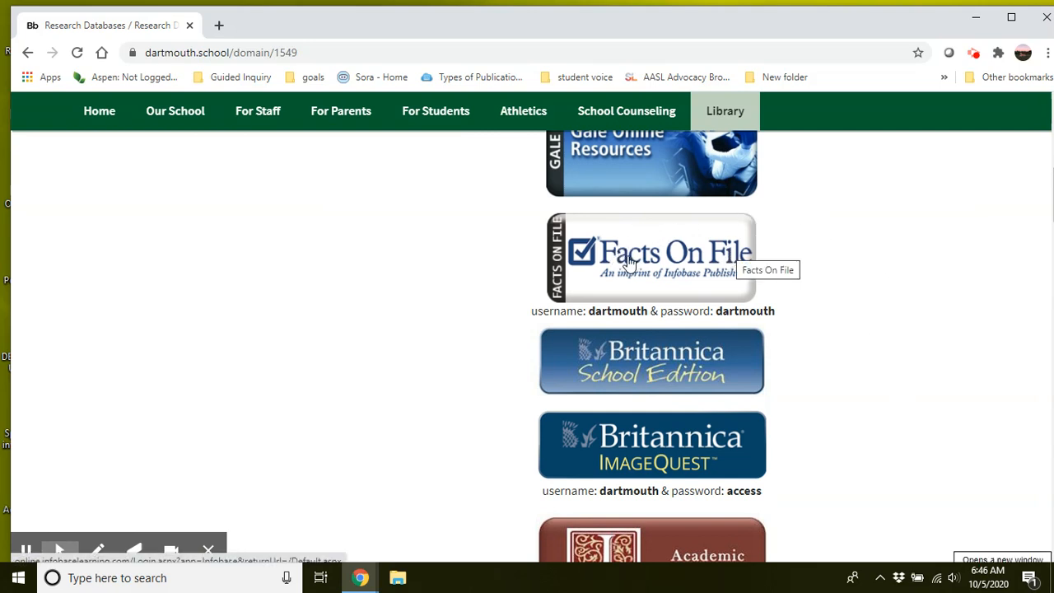
double_click(618, 310)
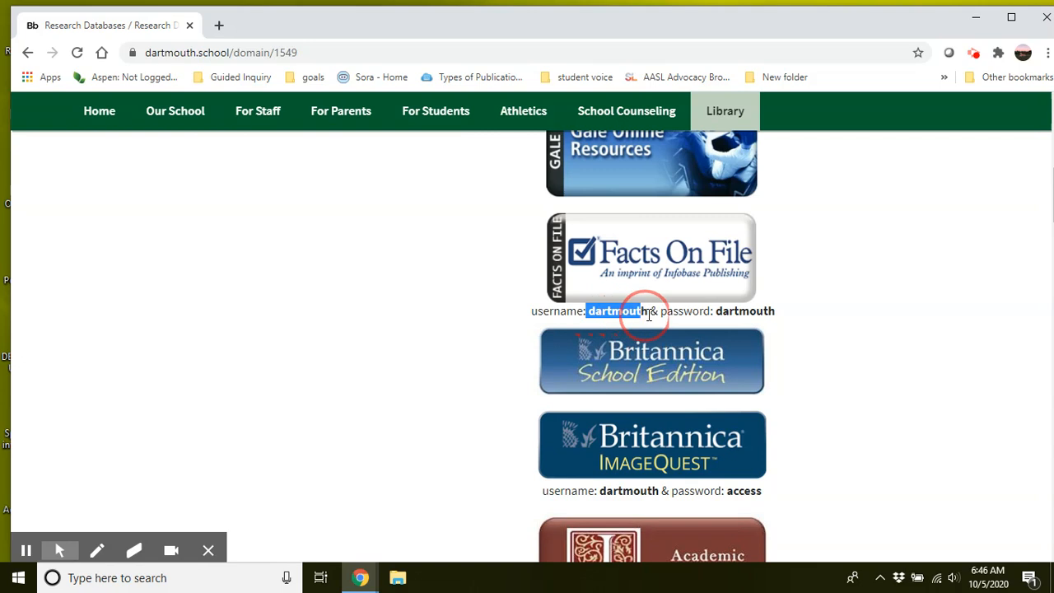
drag(587, 311, 775, 311)
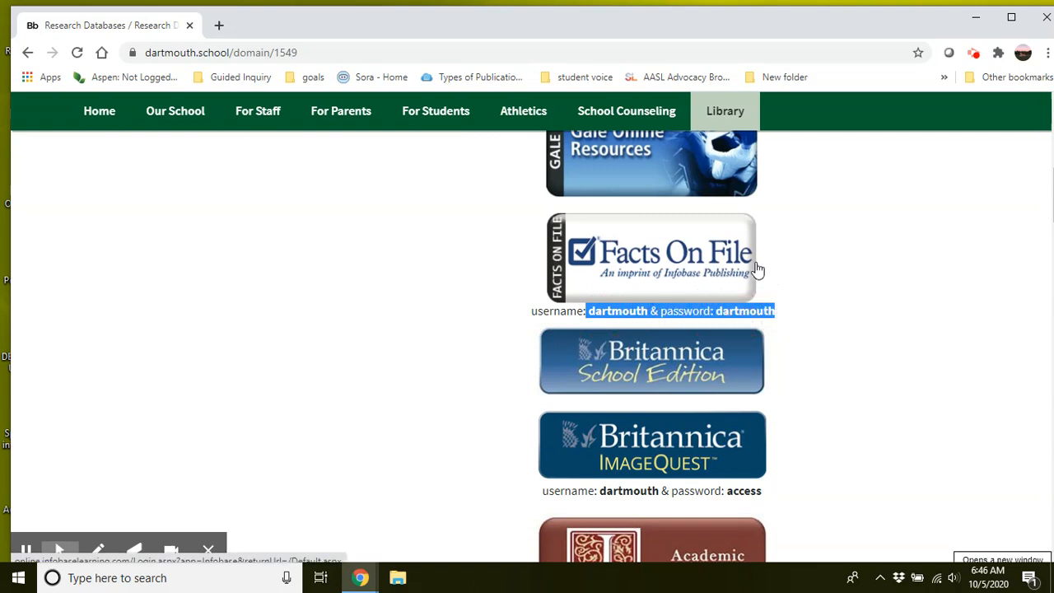
mouse_move(646, 264)
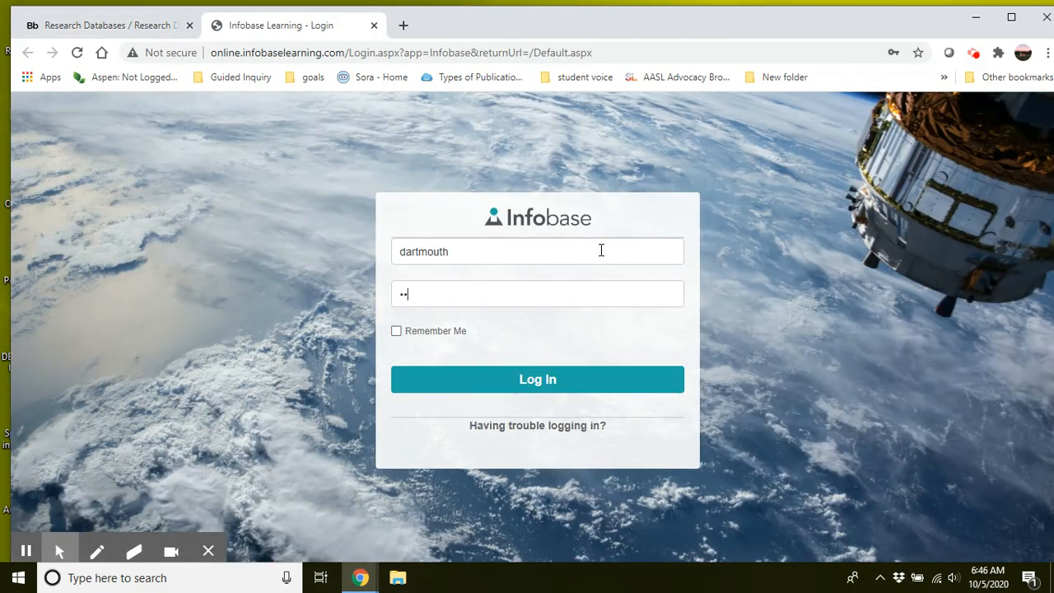
Log into Infobase and scroll Available Products down to the Science Online card.
click(537, 378)
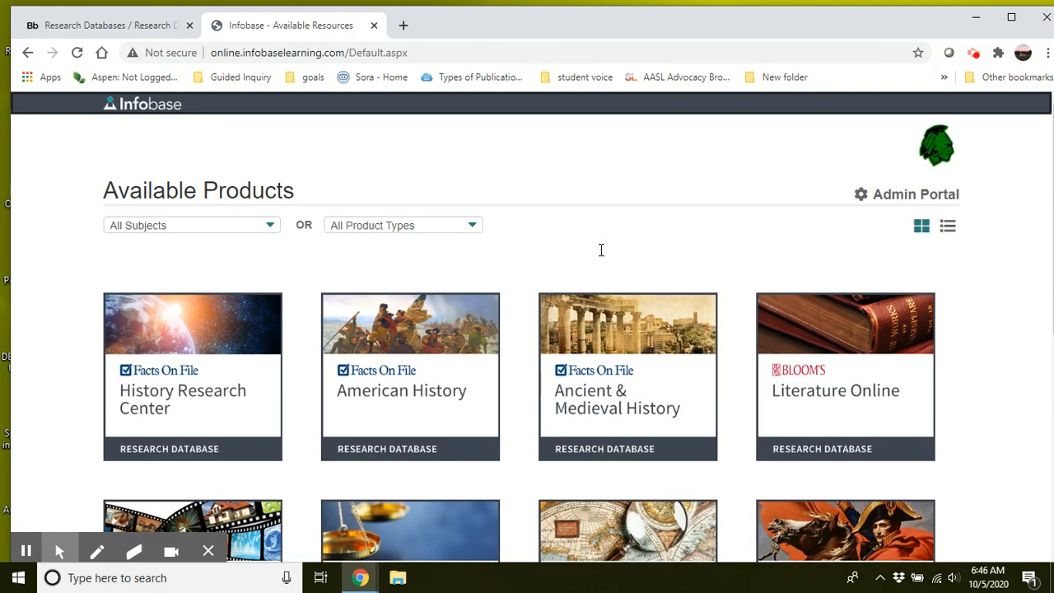
mouse_move(559, 241)
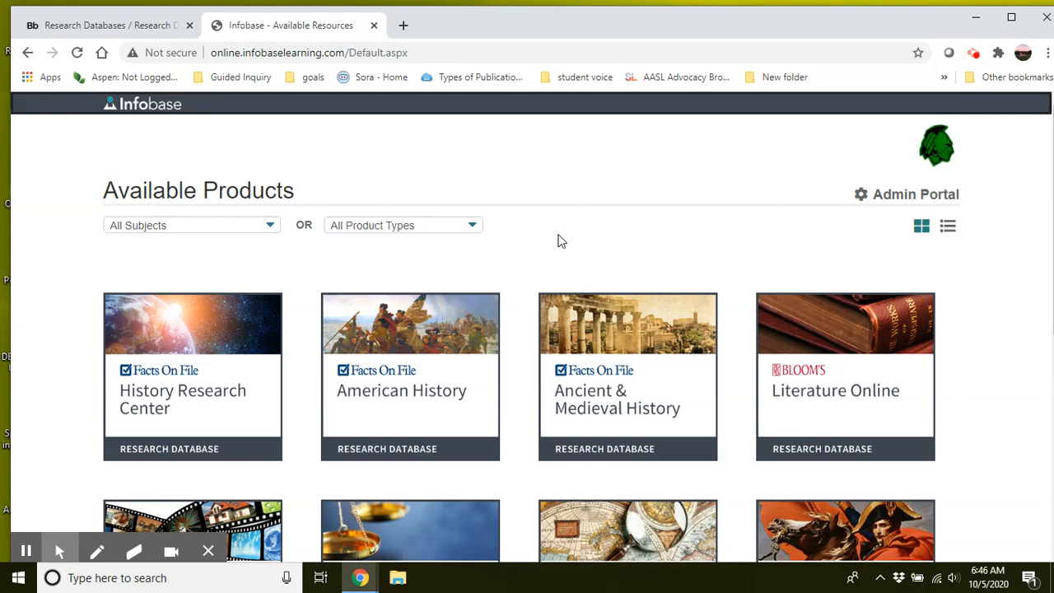
mouse_move(588, 209)
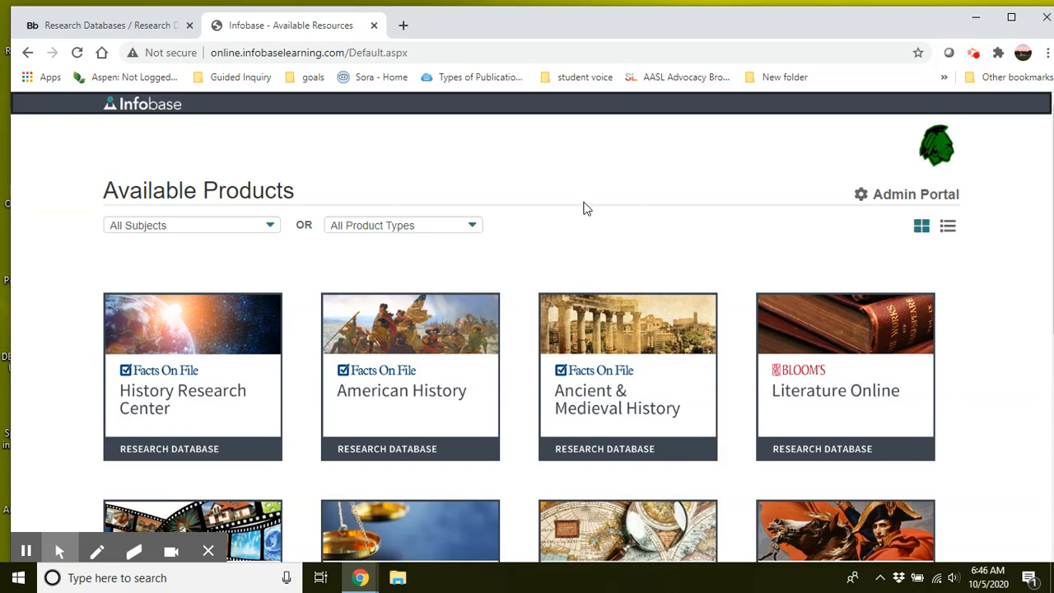
scroll(down, 3)
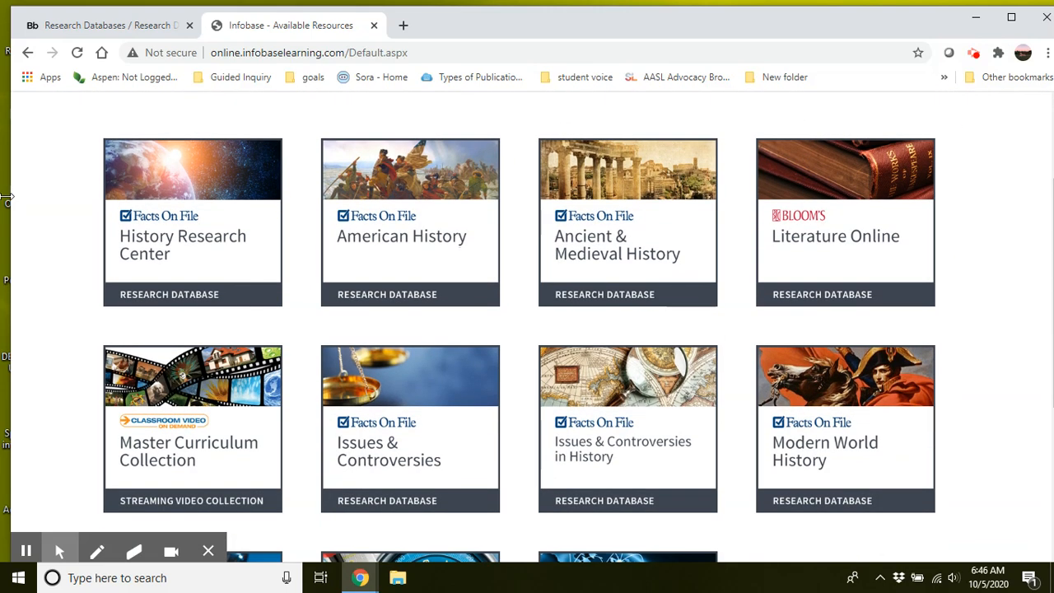
scroll(down, 3)
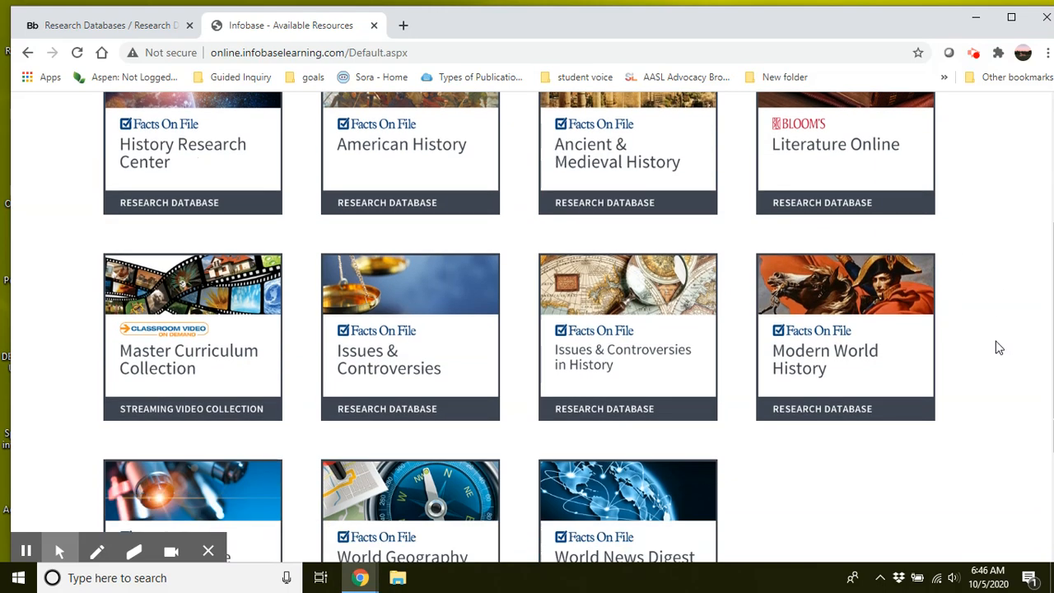
scroll(down, 3)
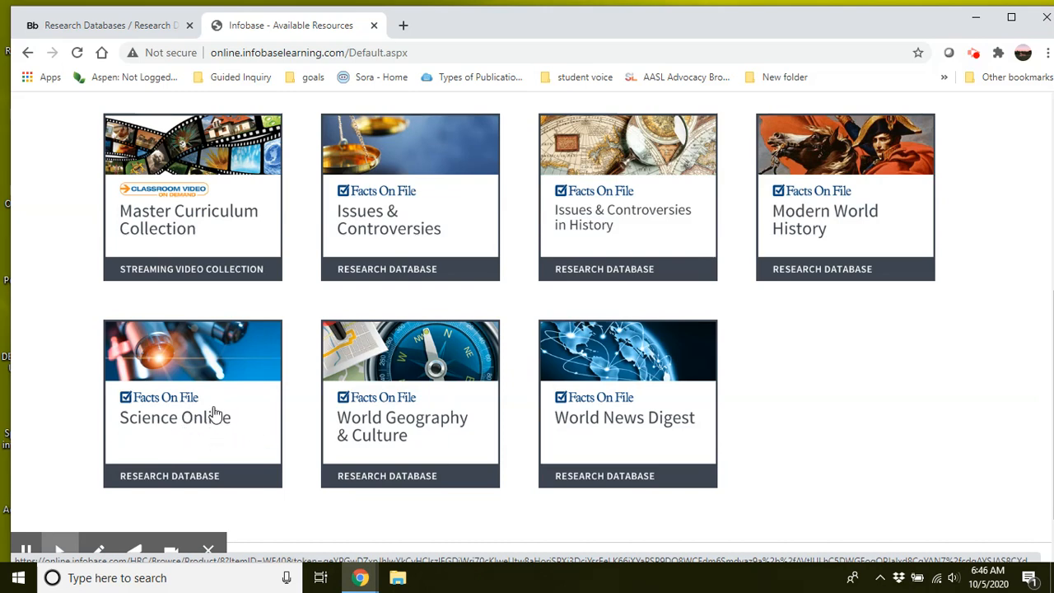
Open the Science Online card and look over its home page.
click(193, 403)
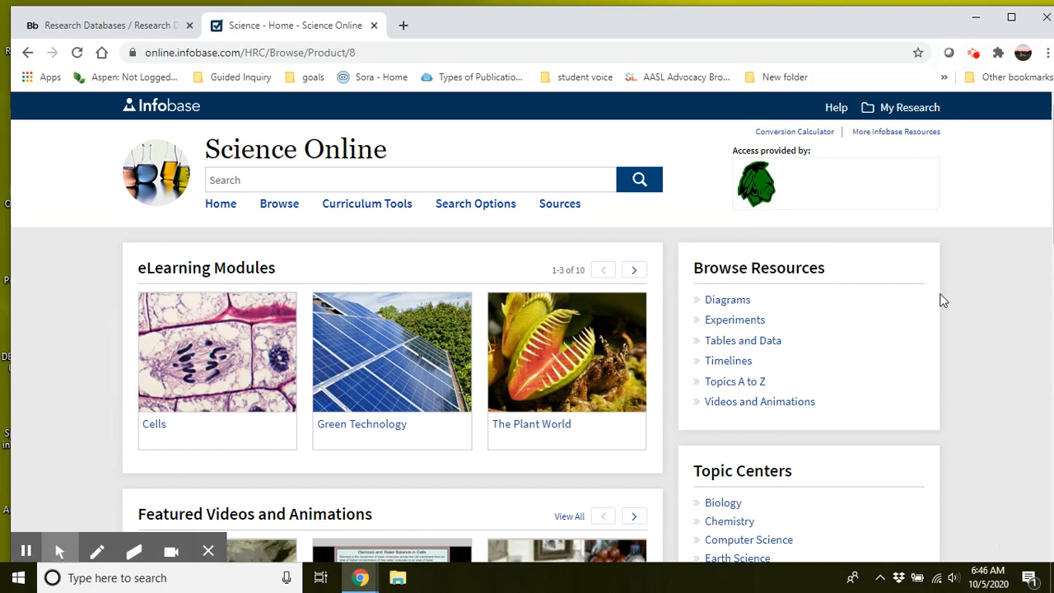
mouse_move(890, 265)
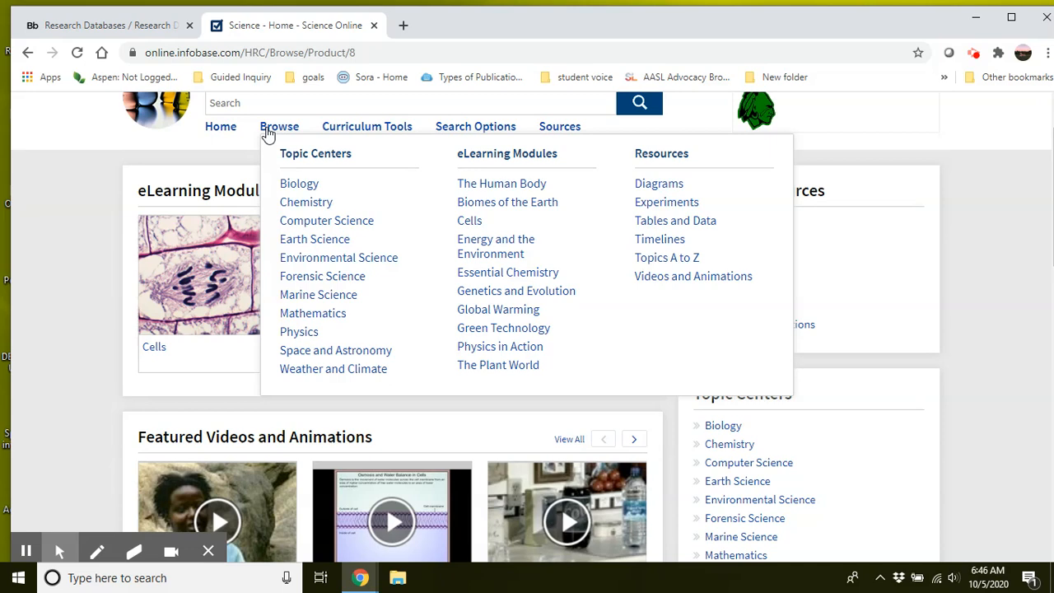
mouse_move(286, 288)
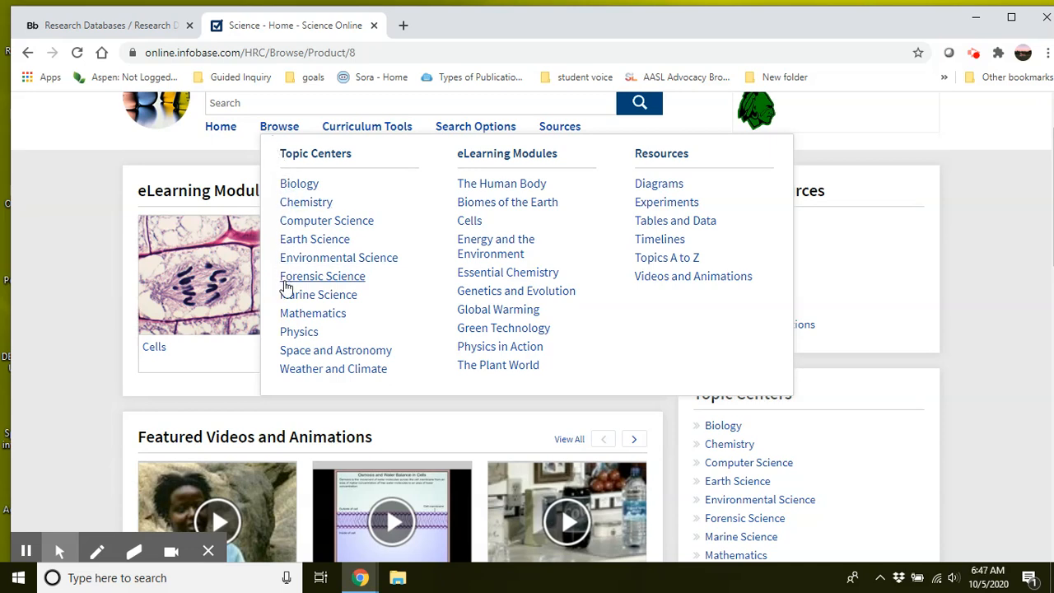
mouse_move(714, 341)
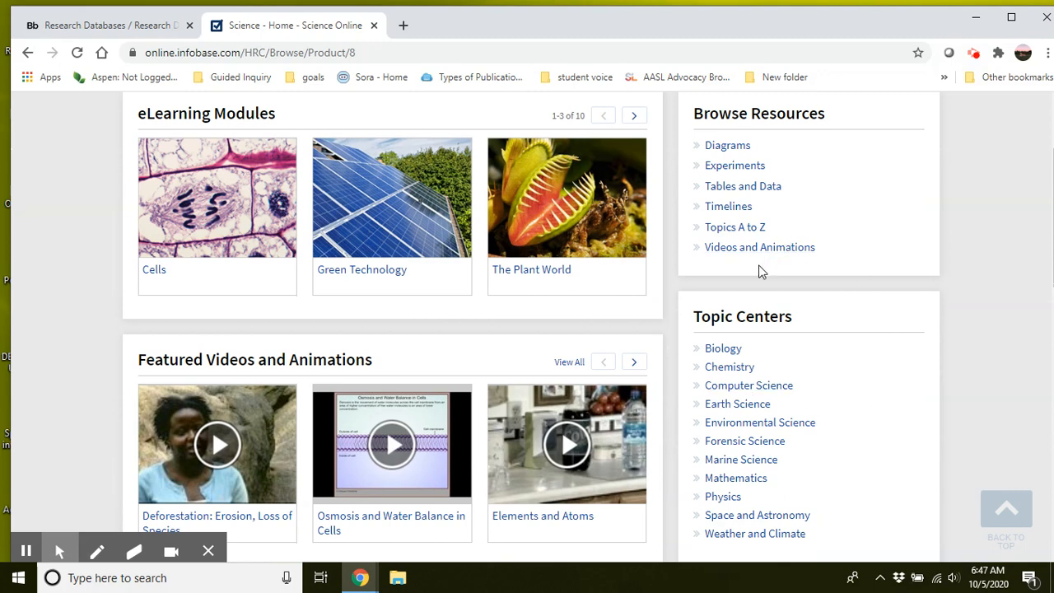
scroll(down, 3)
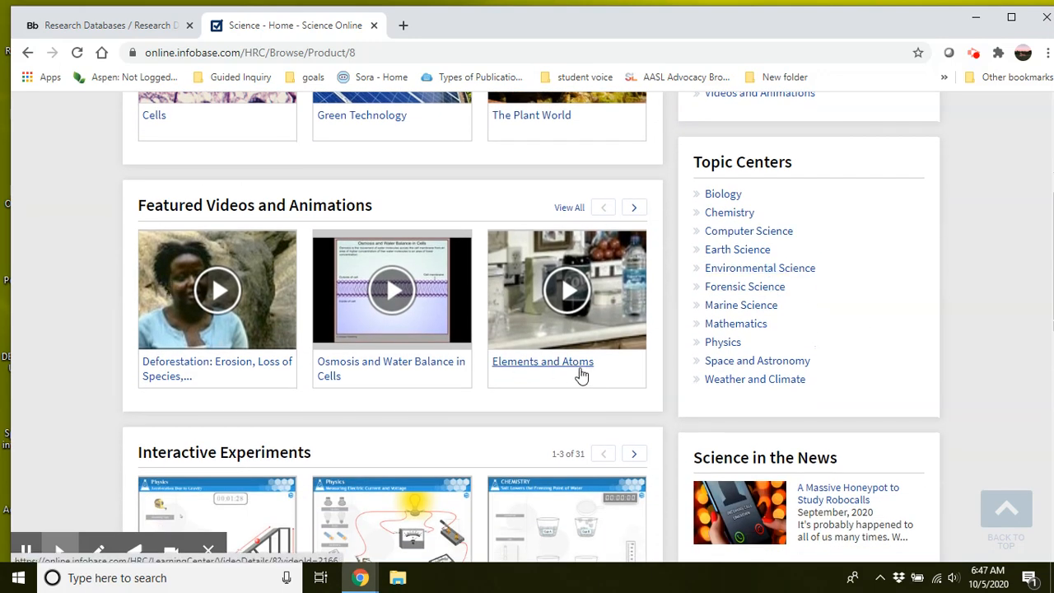
scroll(down, 3)
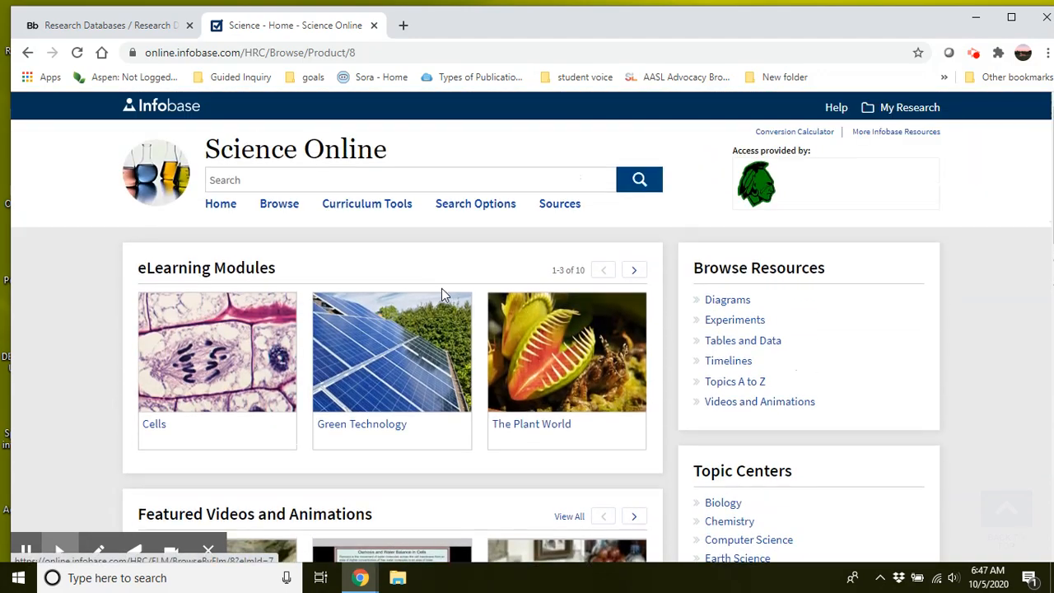
click(409, 179)
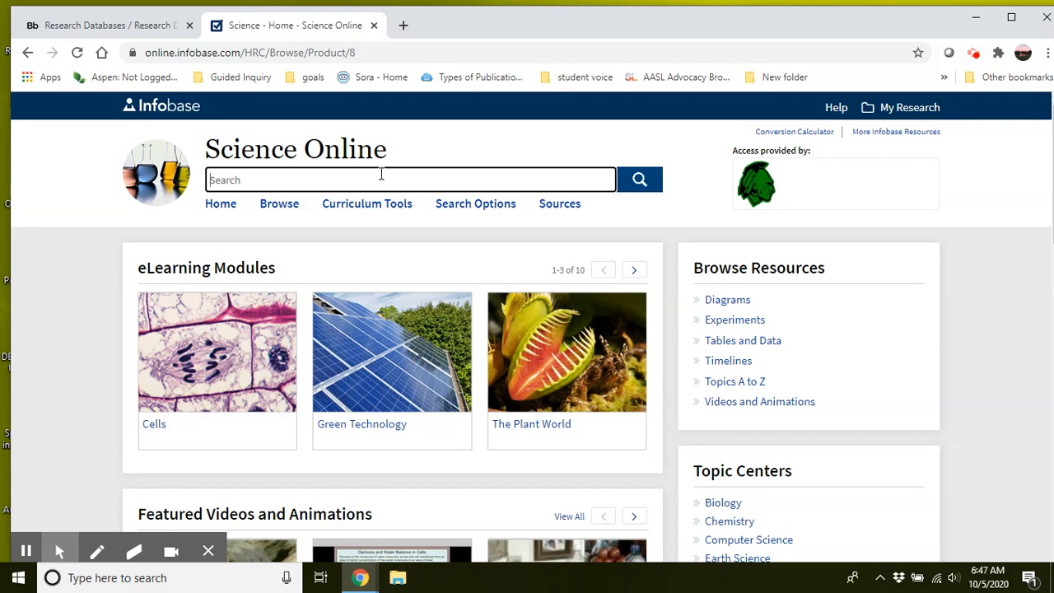
Search Science Online for 'marine scientists', bringing up 902 article results.
text(marine scienti)
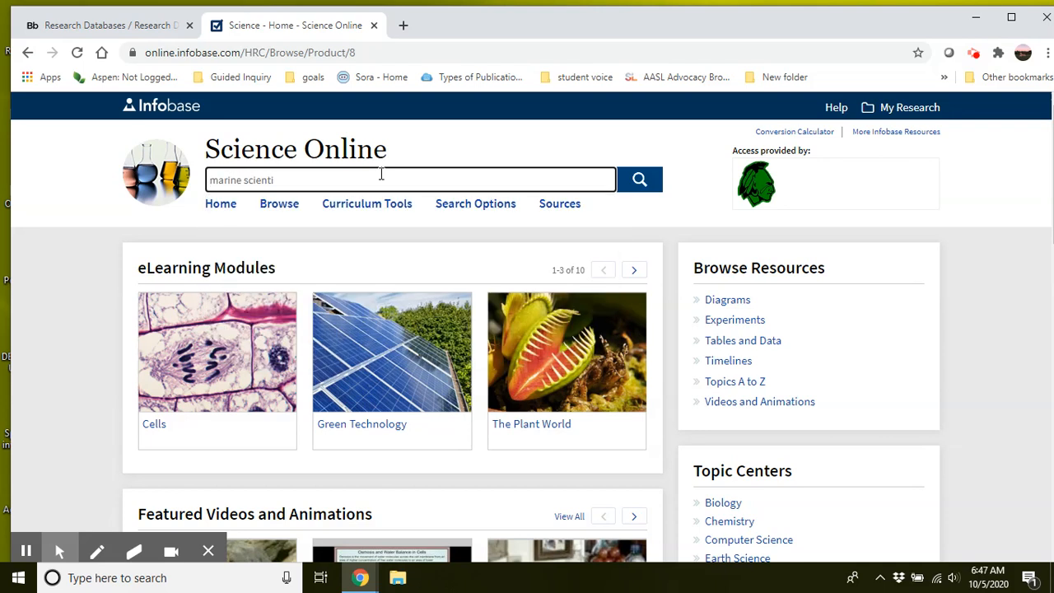
text(sts)
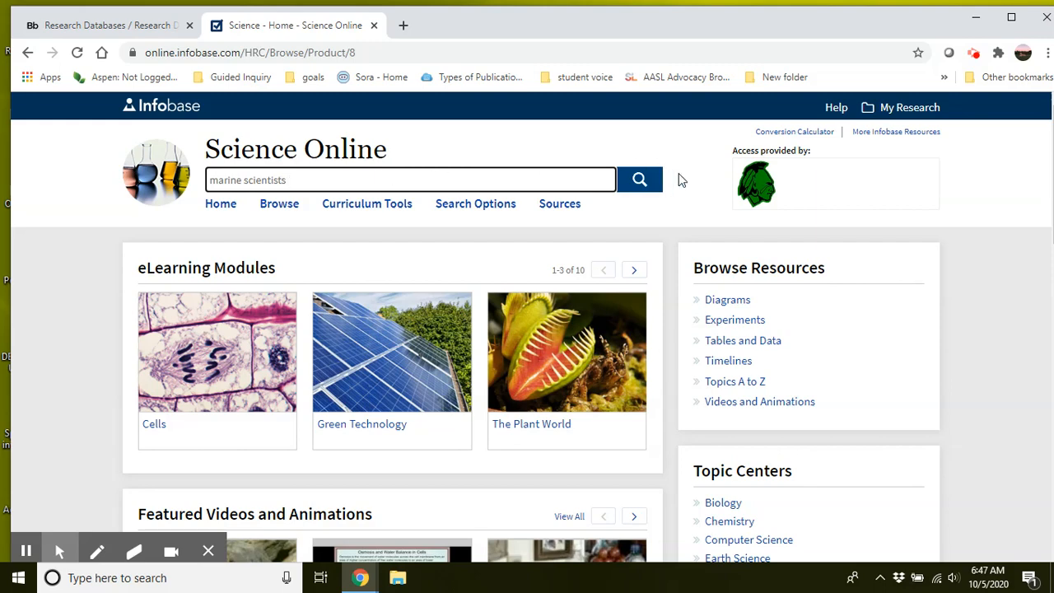
click(640, 179)
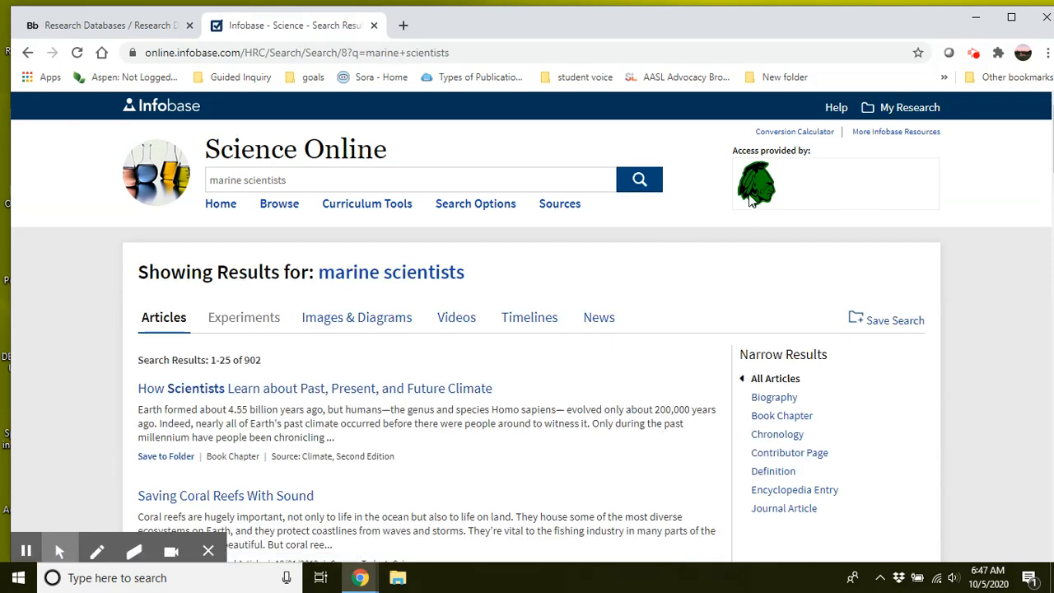
scroll(down, 3)
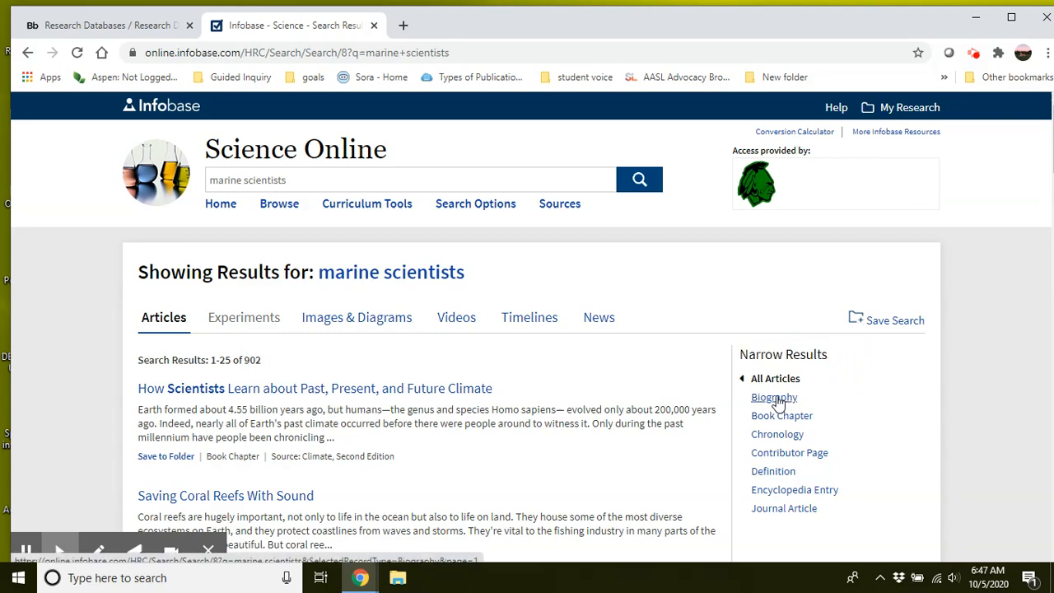
click(773, 397)
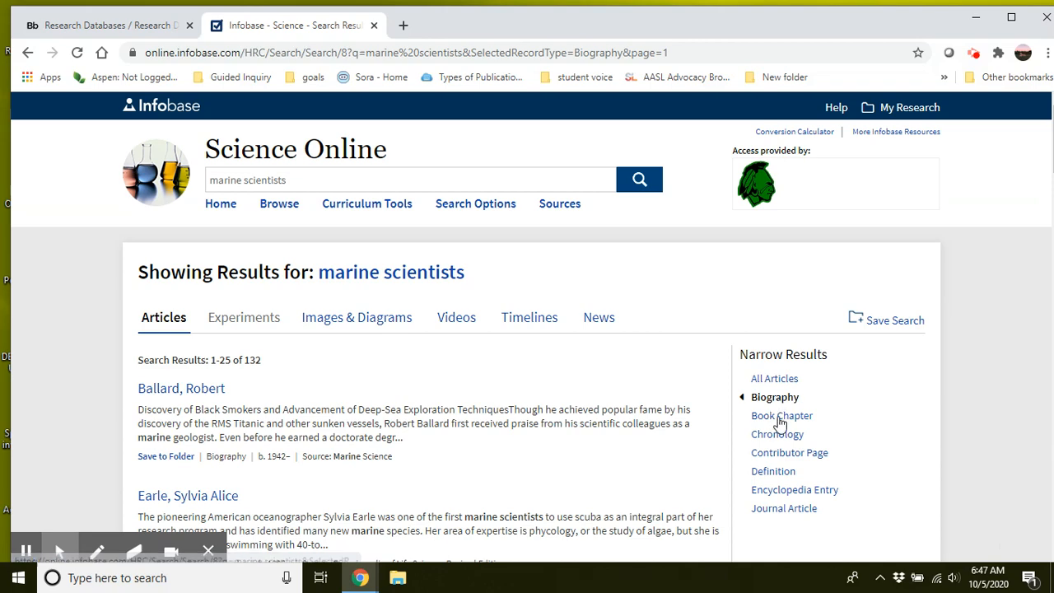
mouse_move(490, 465)
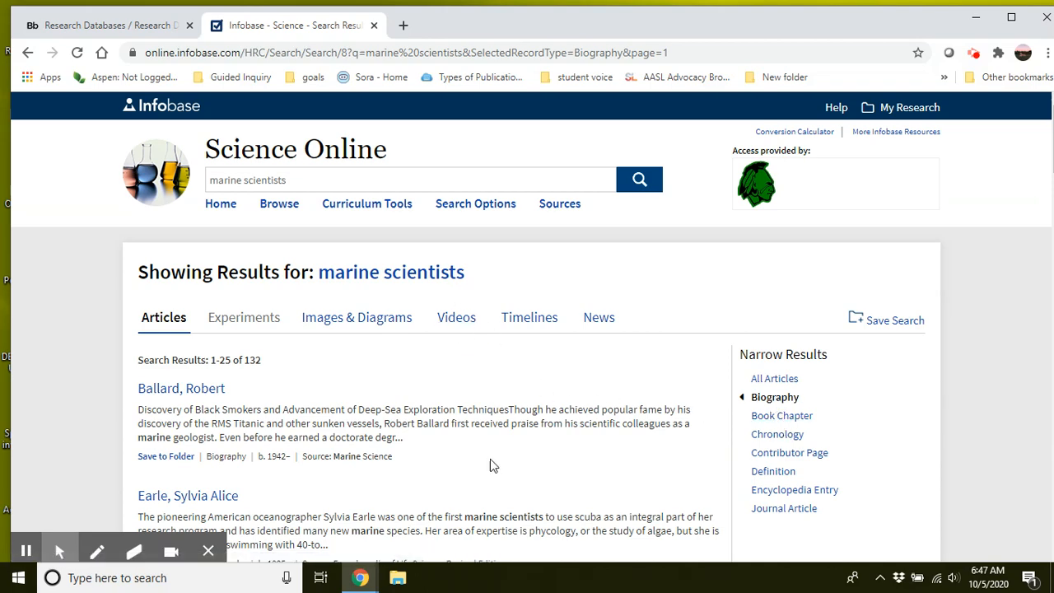
scroll(down, 3)
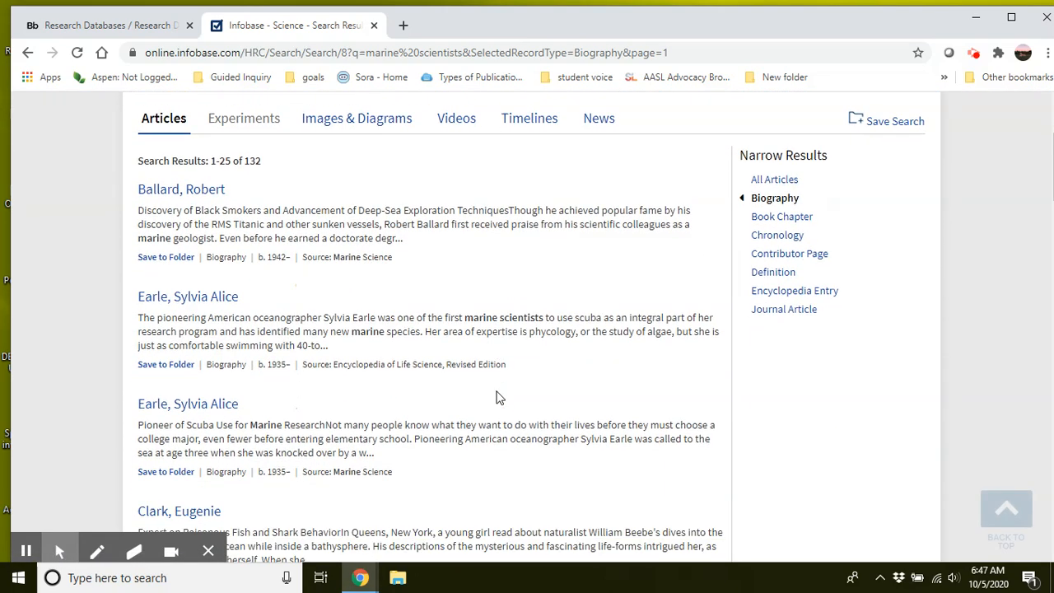
scroll(down, 3)
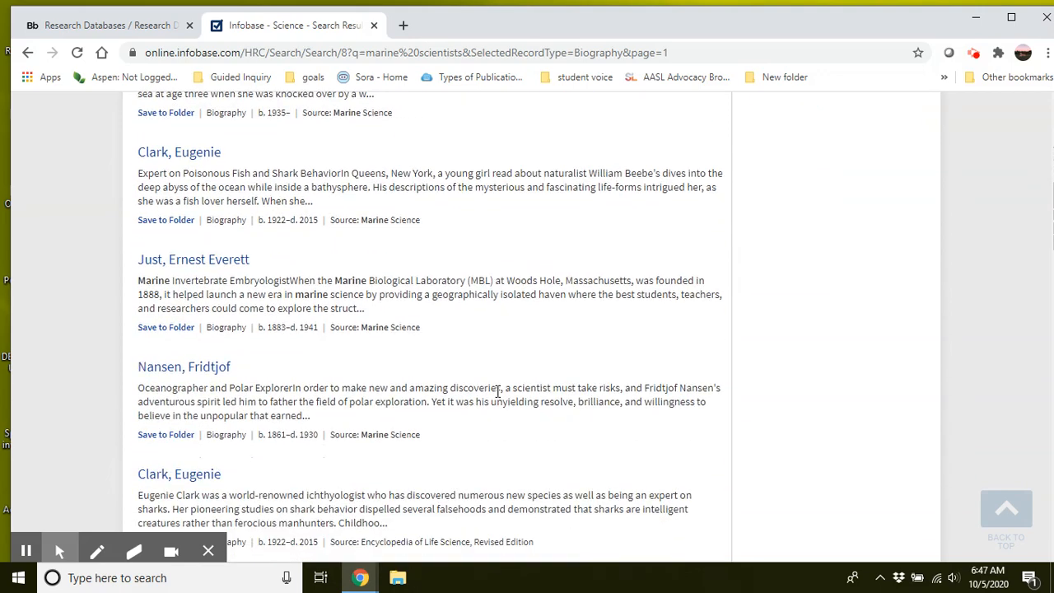
scroll(down, 3)
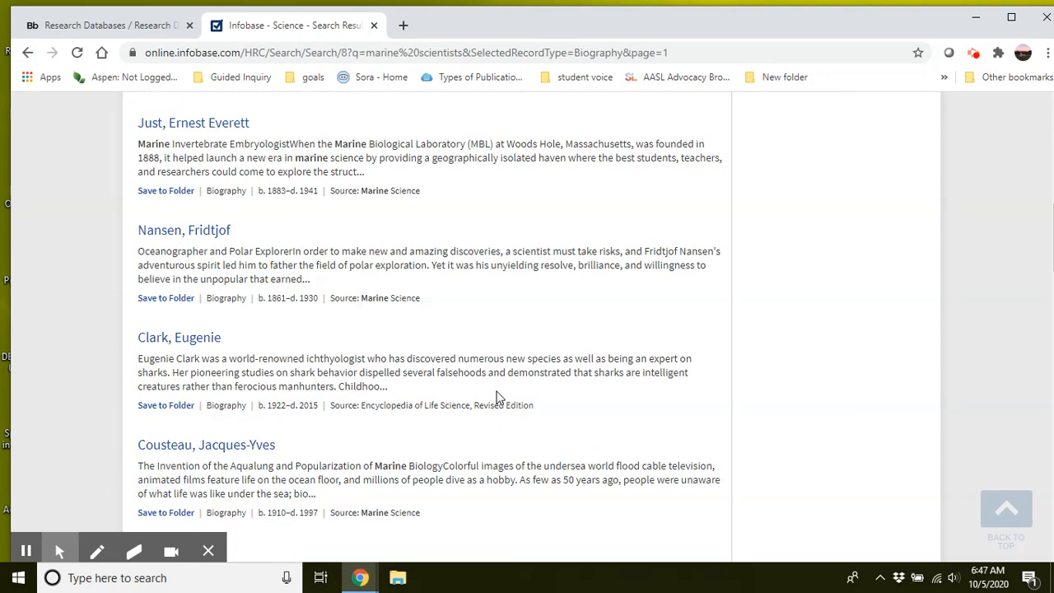
scroll(down, 3)
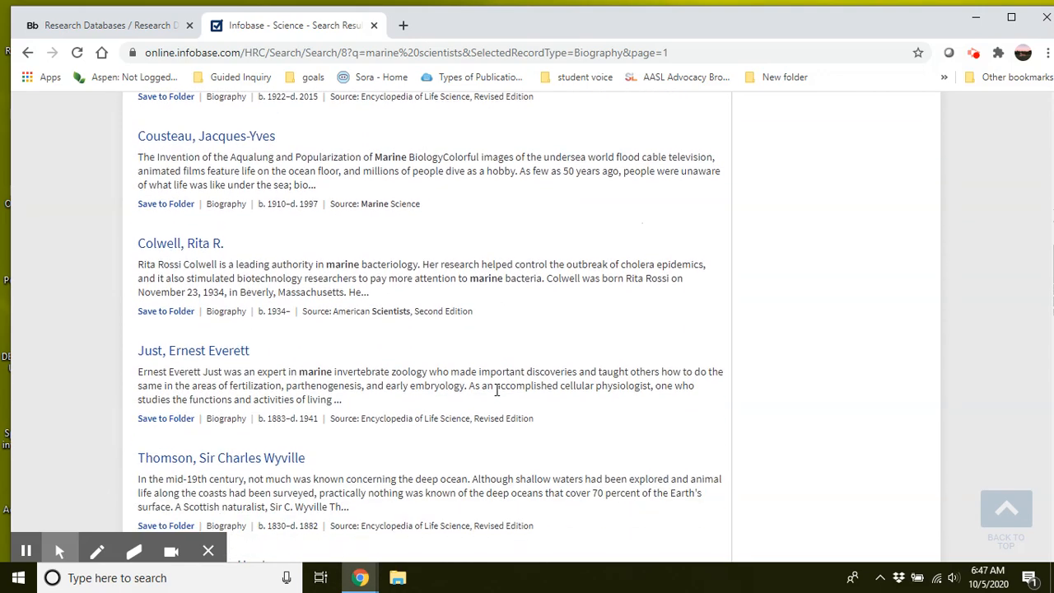
scroll(down, 3)
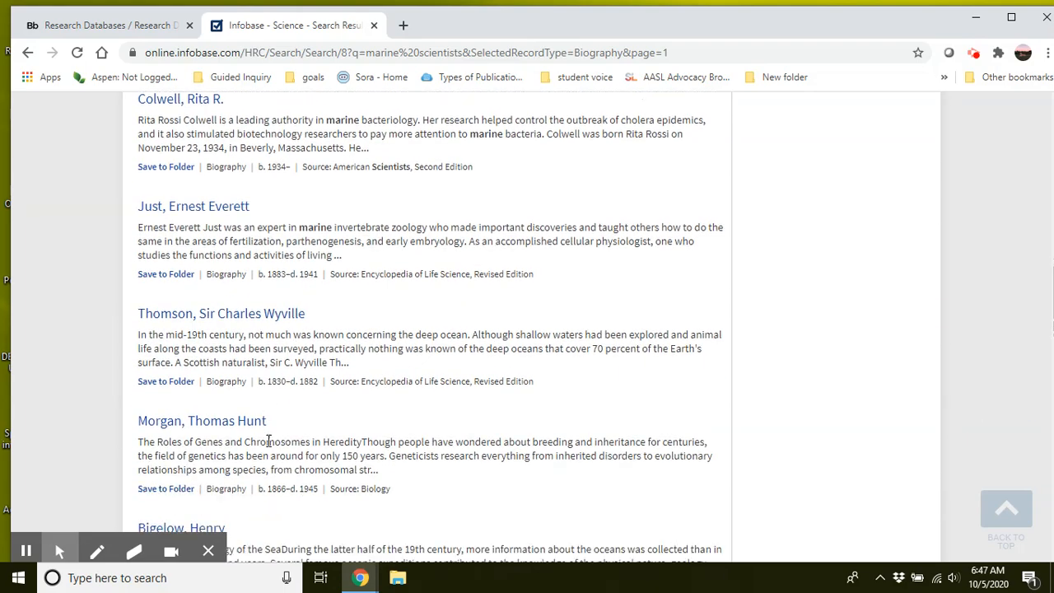
scroll(up, 3)
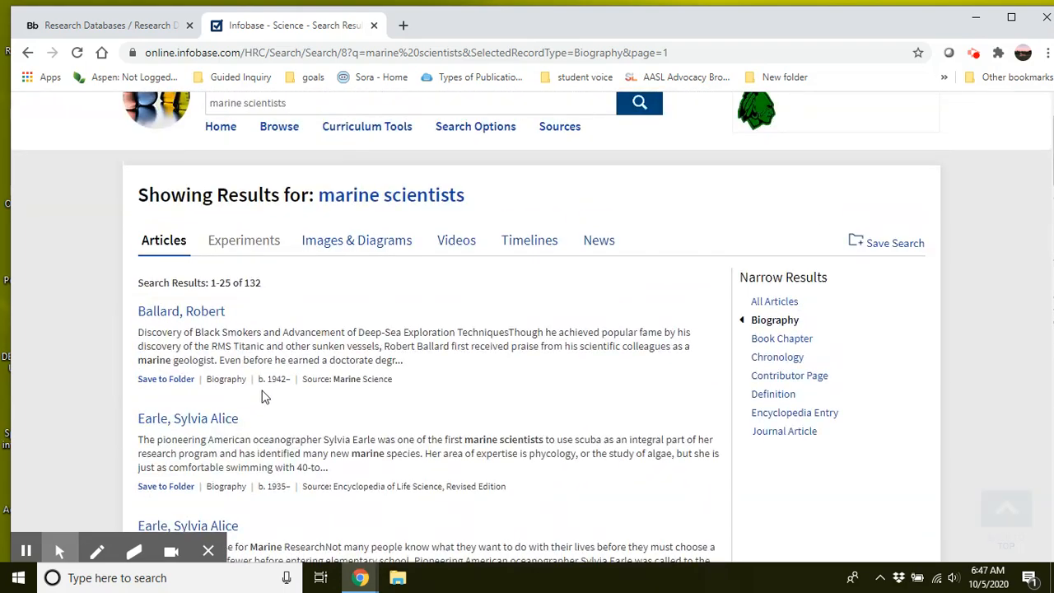
mouse_move(181, 311)
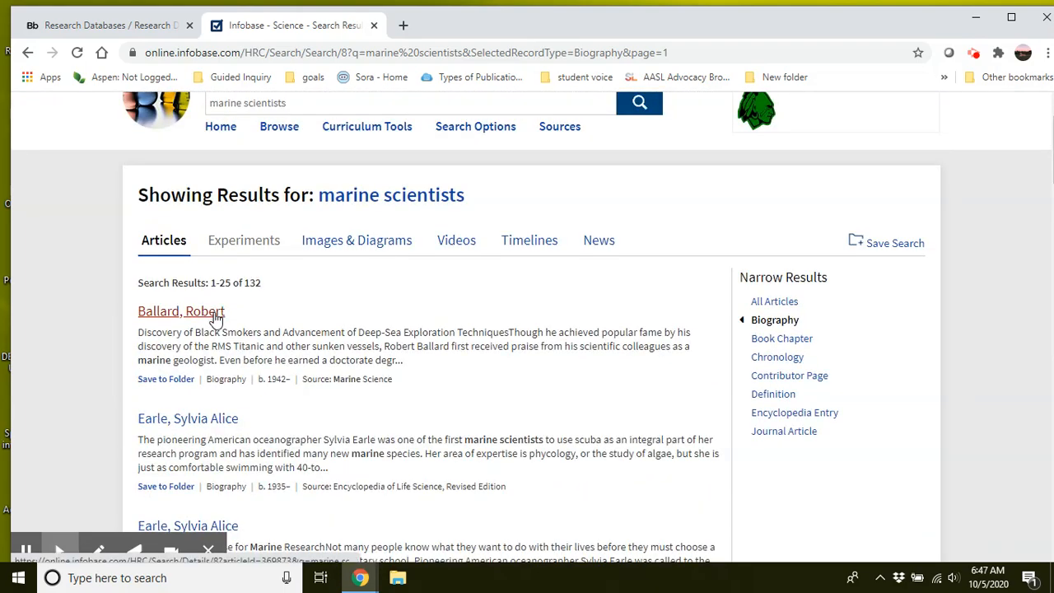
Open the 'Ballard, Robert' biography result and scroll through the article.
click(180, 311)
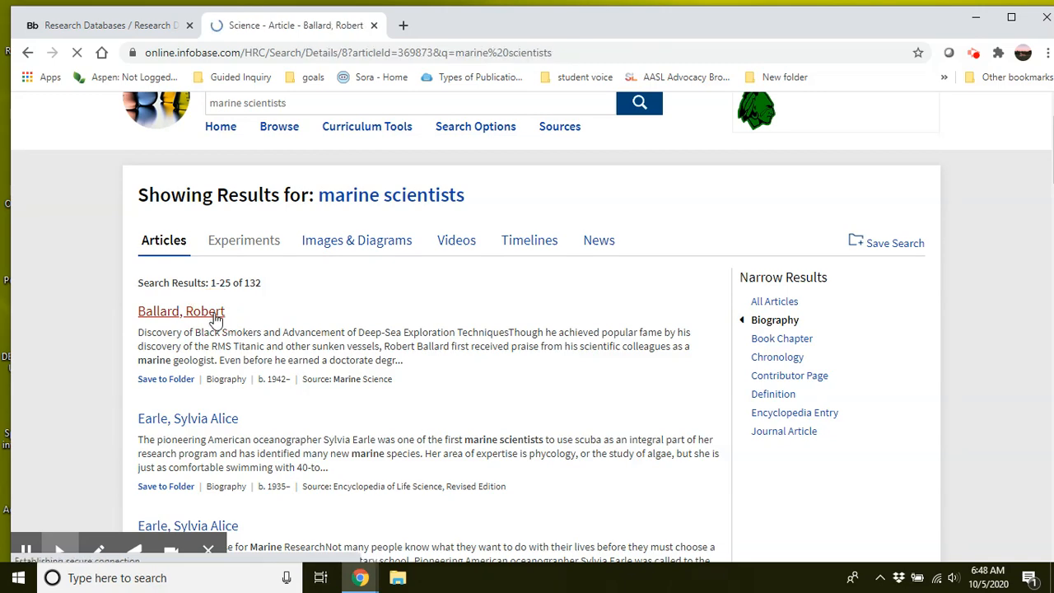
click(180, 311)
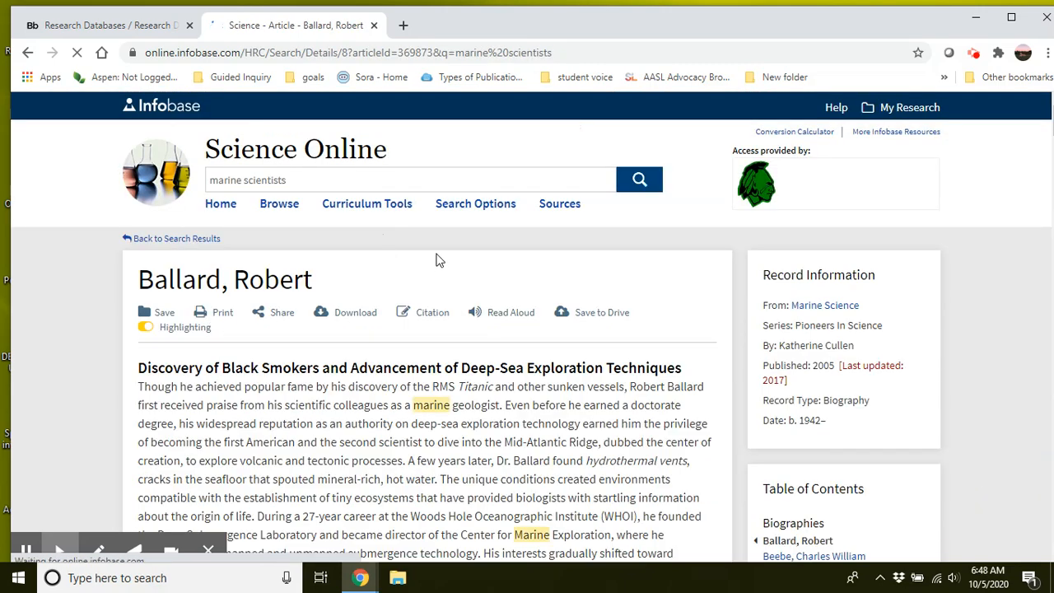
scroll(down, 3)
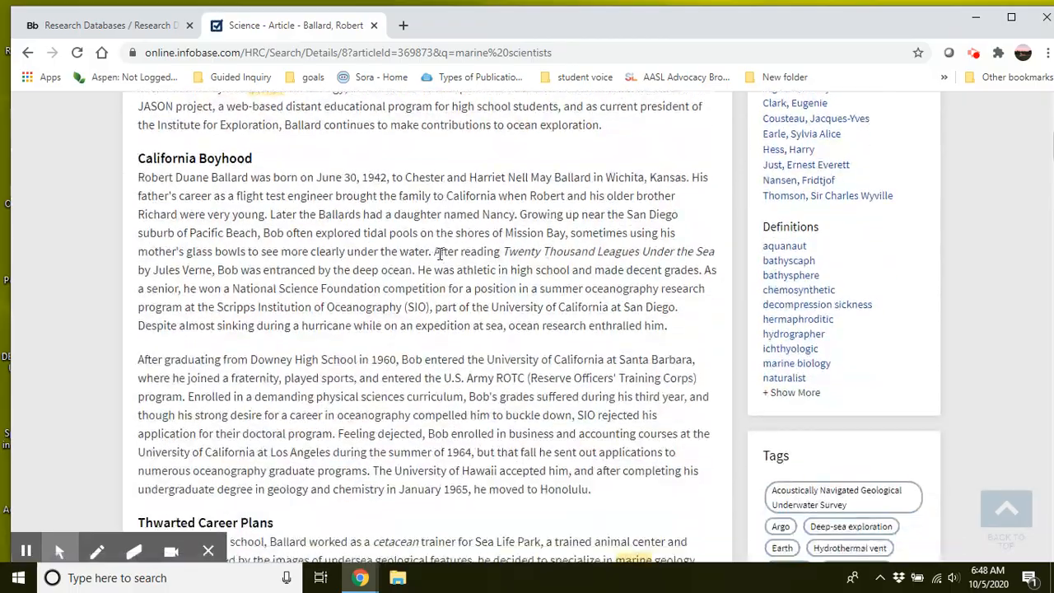
scroll(down, 3)
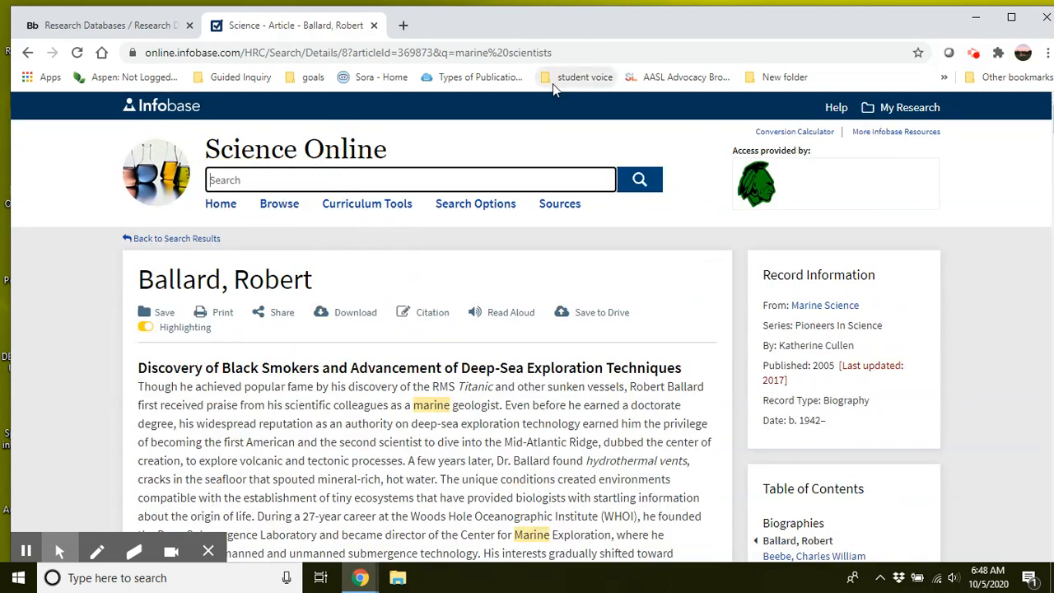
Search 'robert ballard' and scroll through the 28 article results.
text(robert ballard)
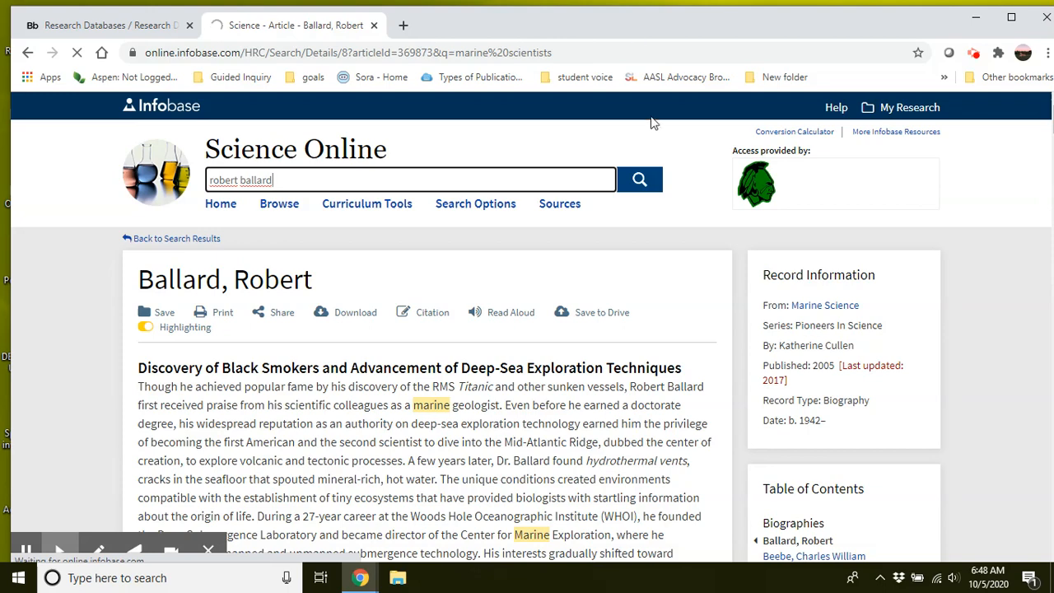
click(640, 179)
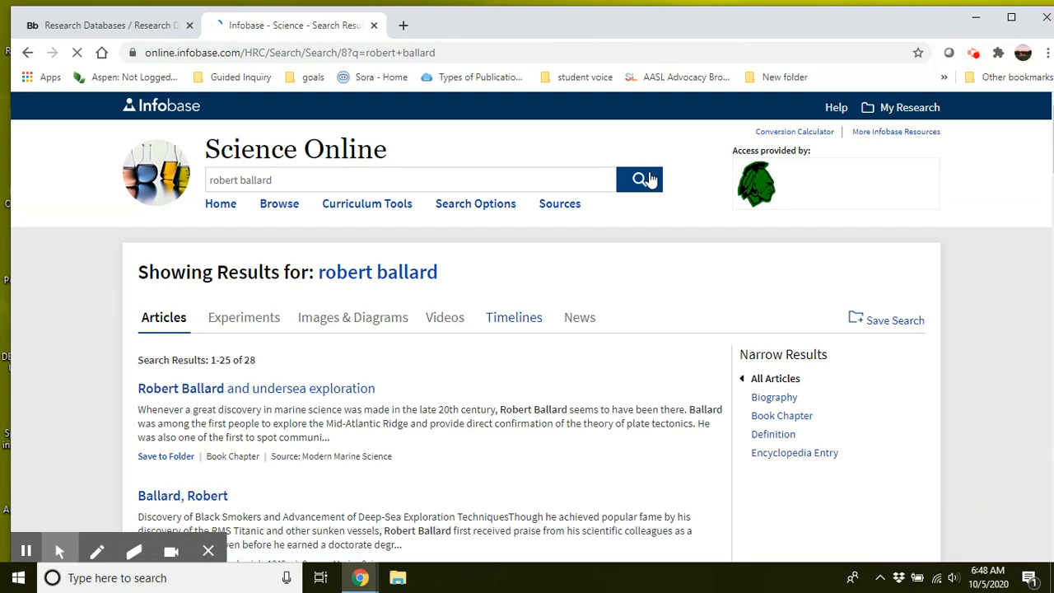
scroll(down, 3)
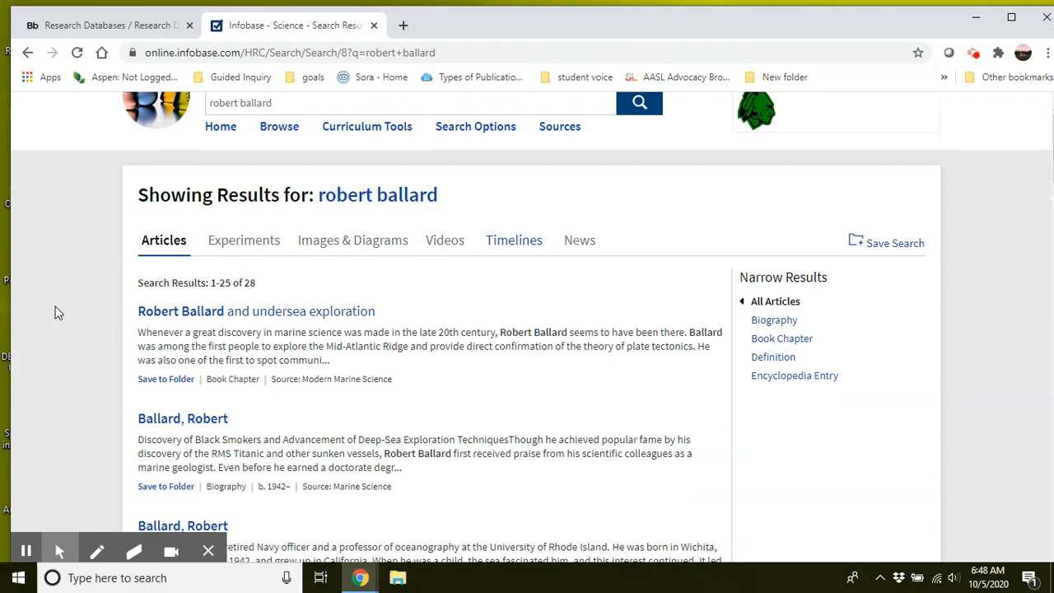
scroll(down, 3)
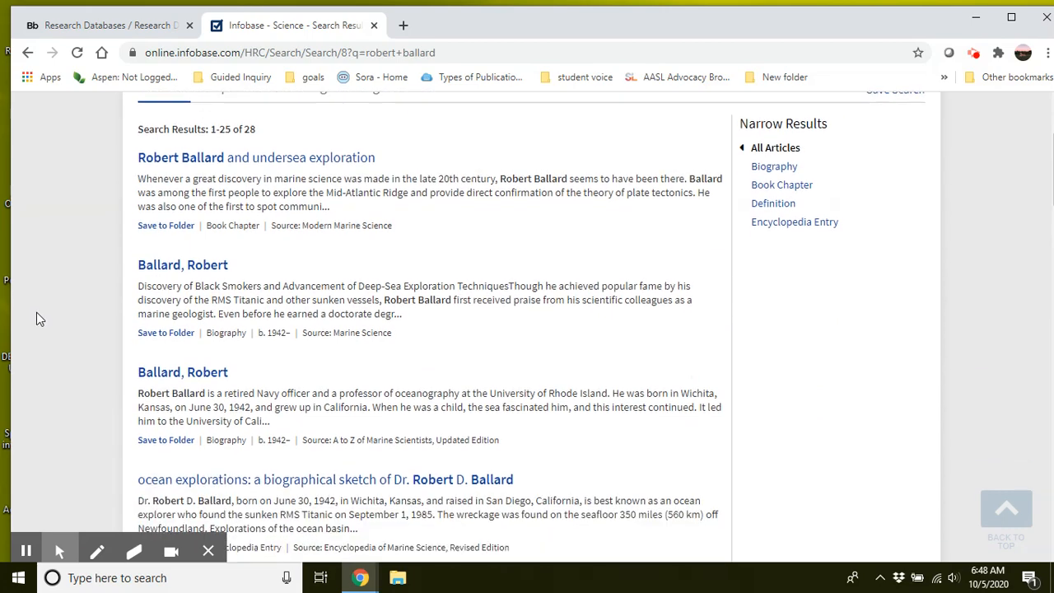
scroll(down, 3)
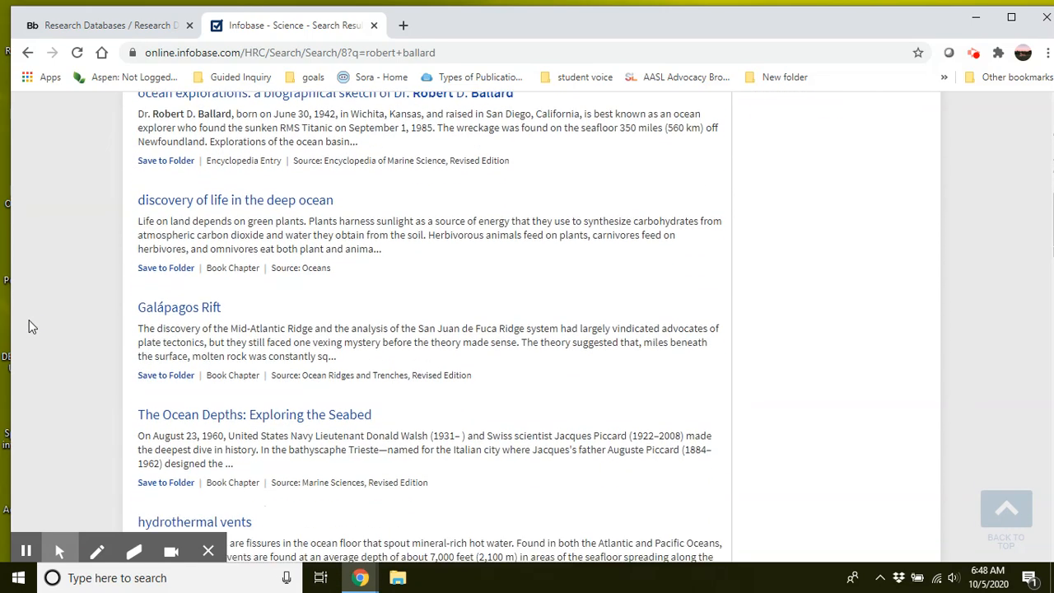
scroll(down, 3)
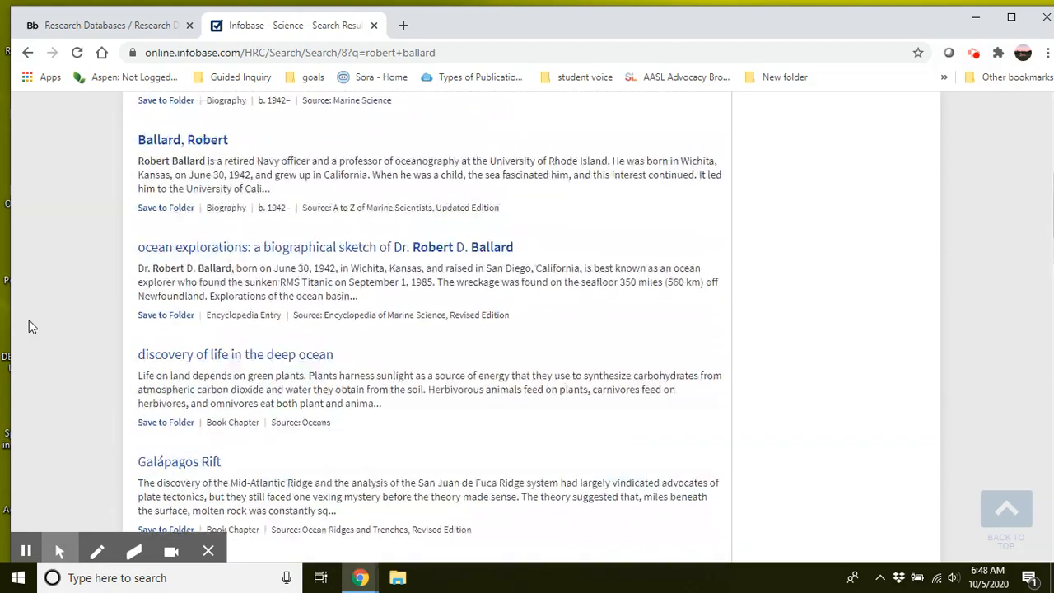
scroll(up, 3)
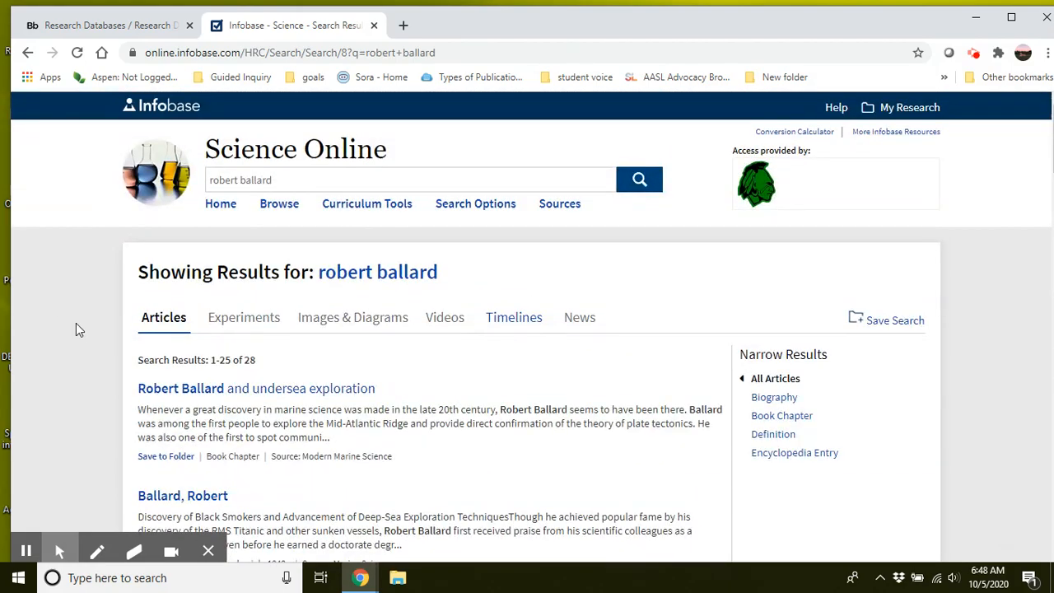
mouse_move(56, 184)
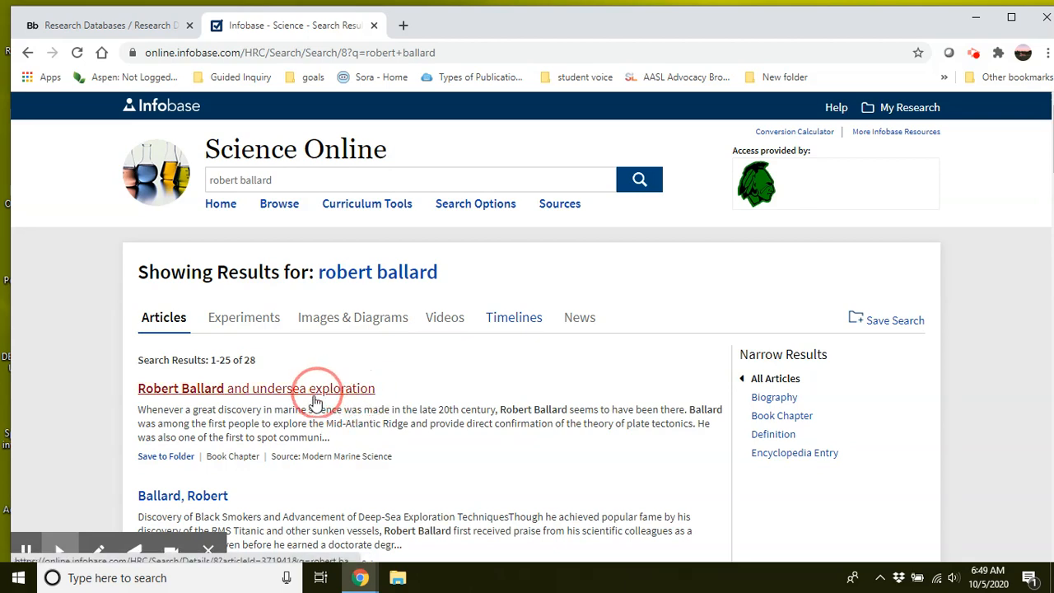
Open the 'Robert Ballard and undersea exploration' chapter from the results.
click(256, 388)
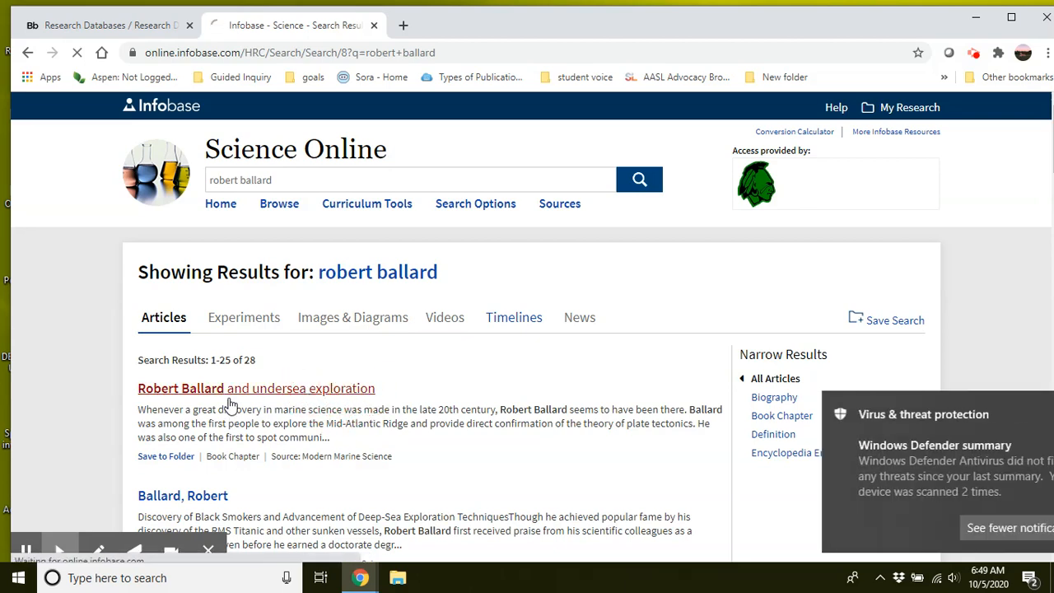
click(255, 388)
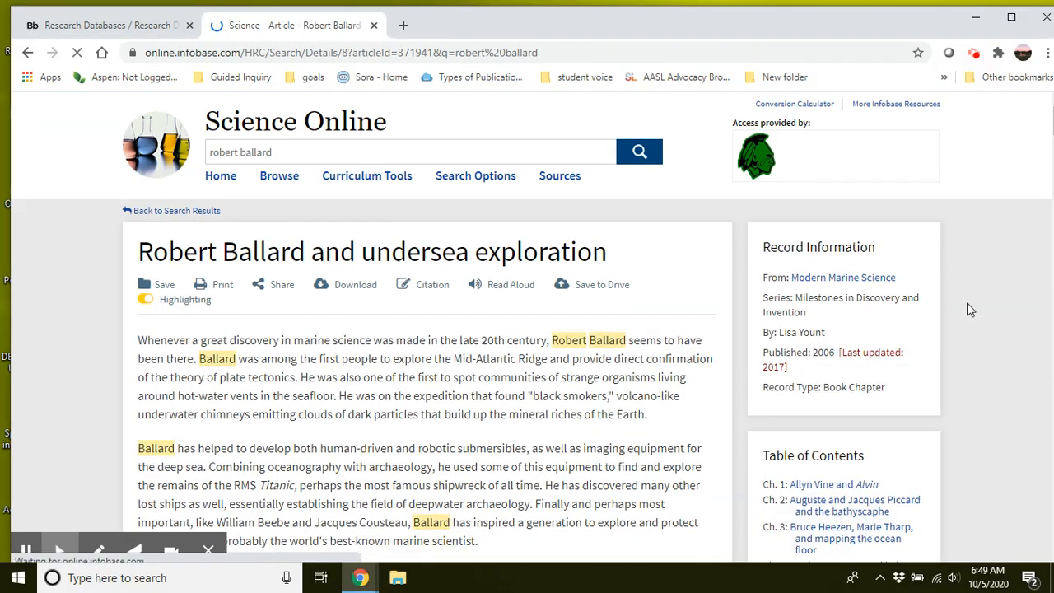
scroll(down, 3)
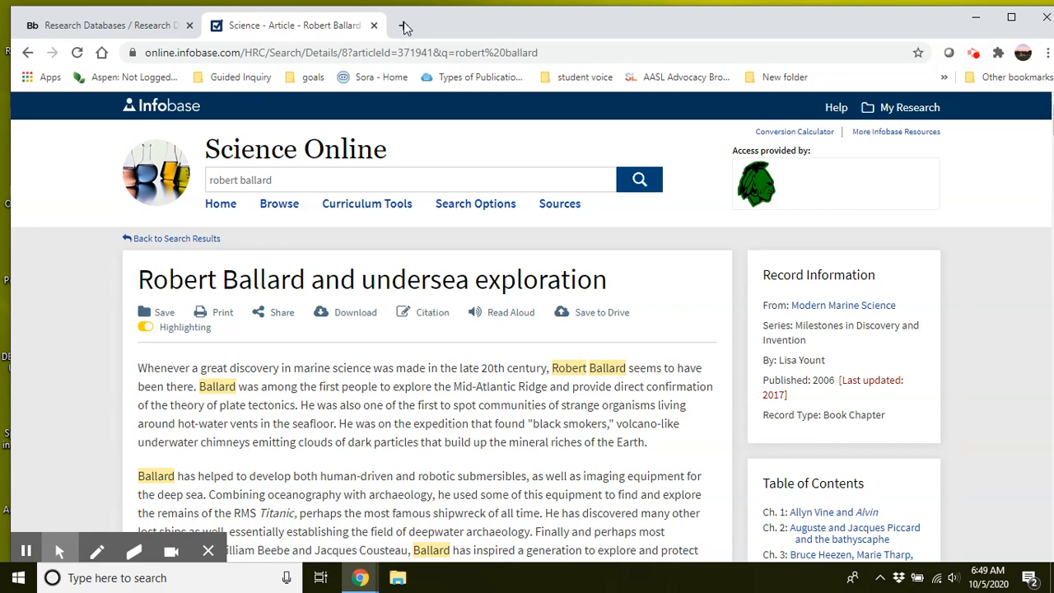
Show Google Images results for 'robert ballard' in a new tab, then return to Science Online.
click(404, 26)
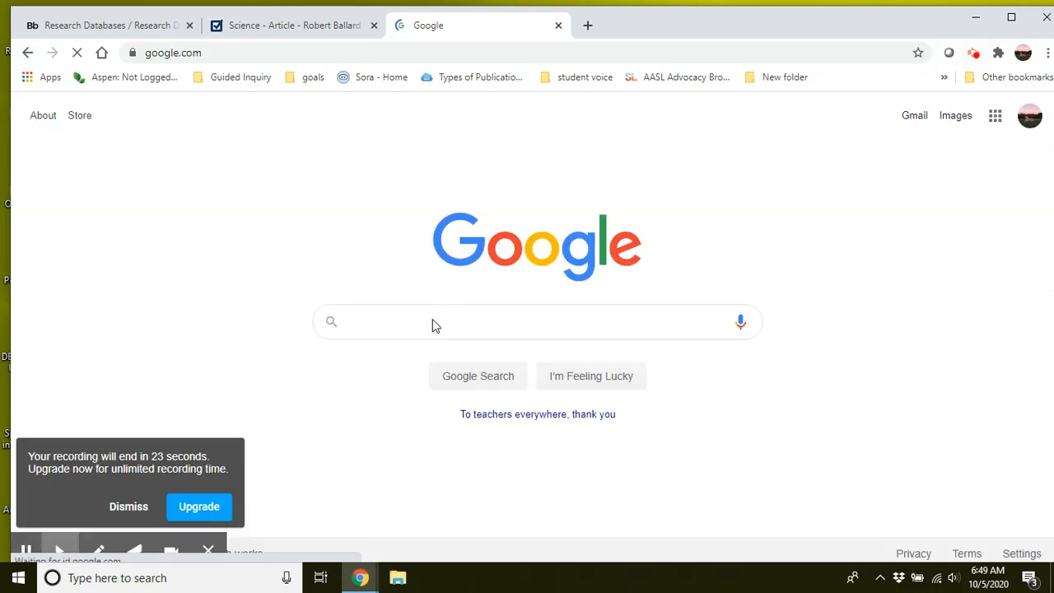
text(robert ballard)
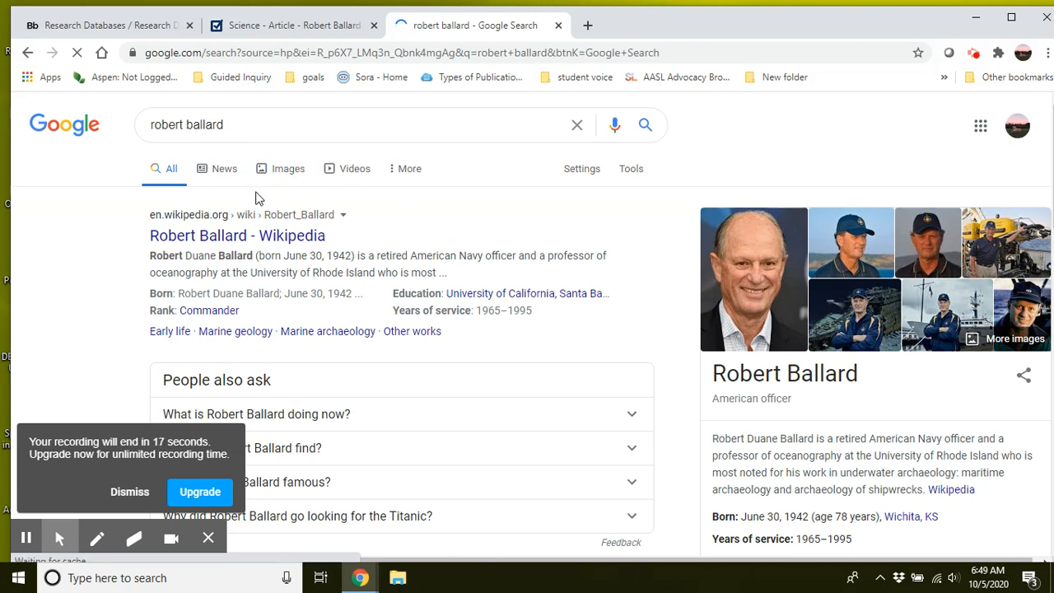
click(287, 168)
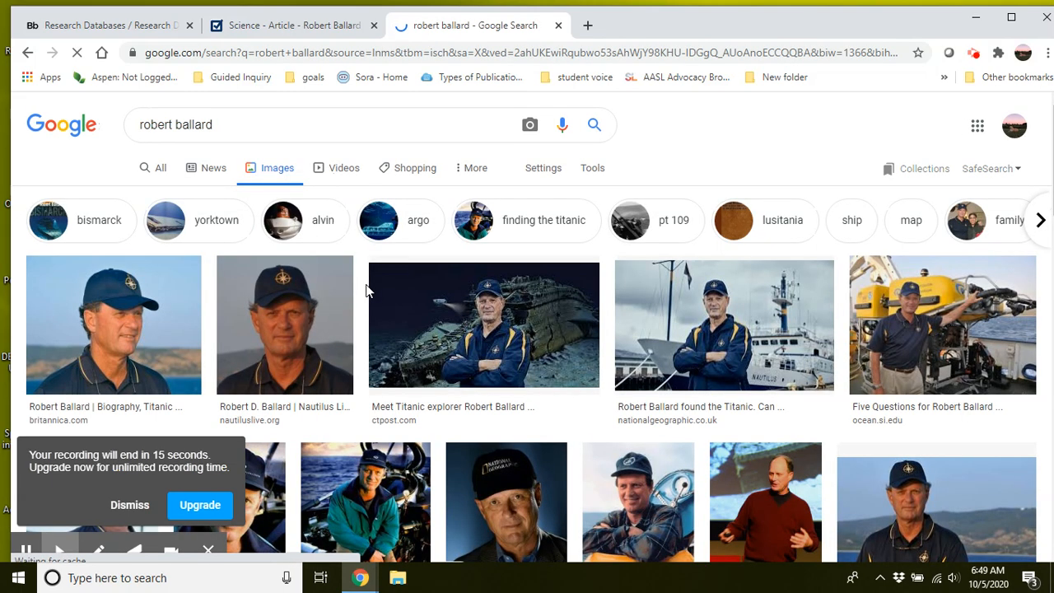
click(288, 24)
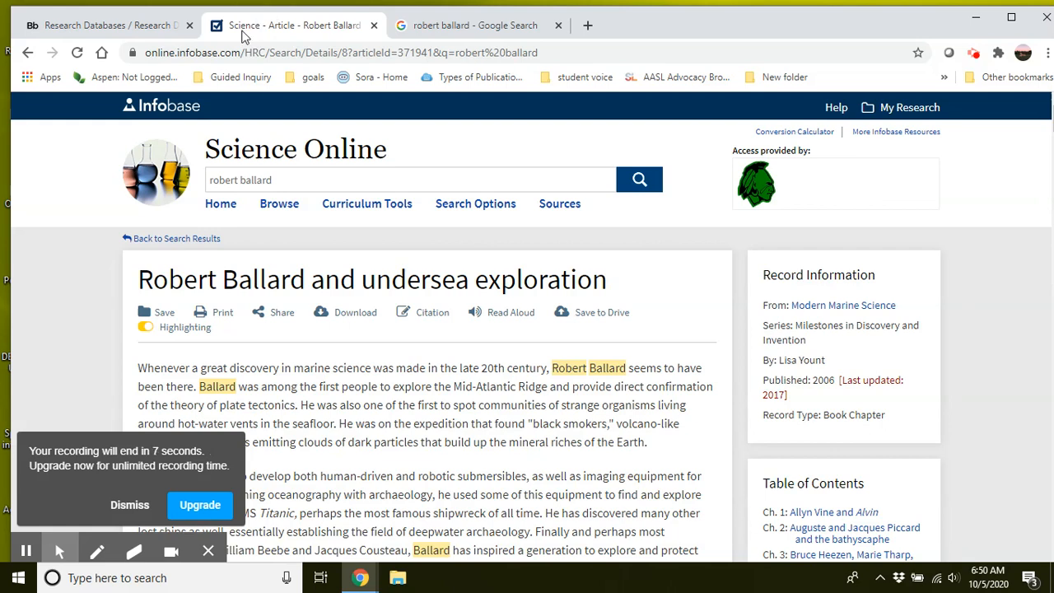
mouse_move(296, 25)
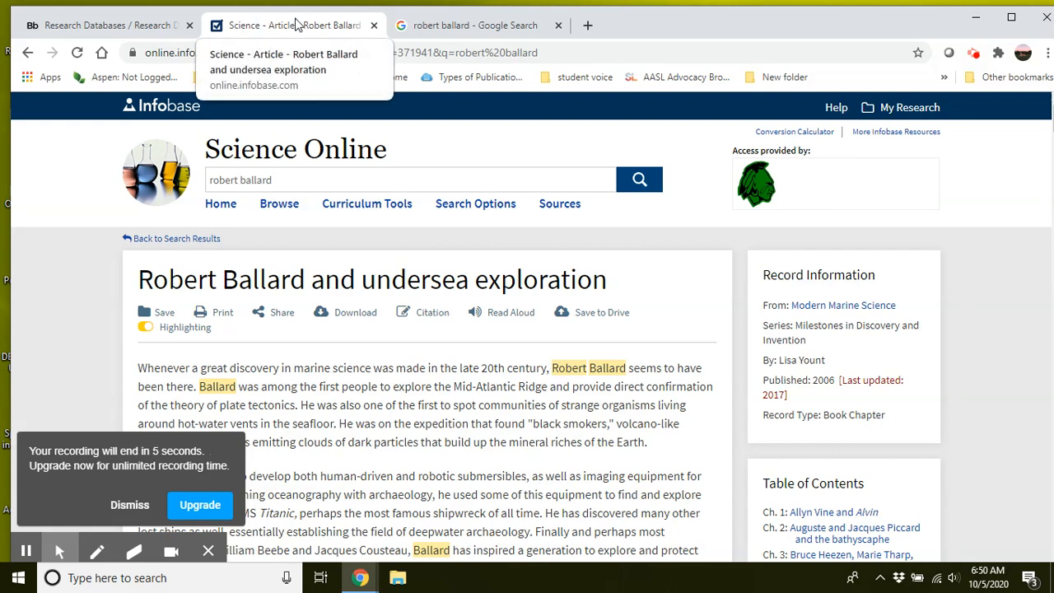